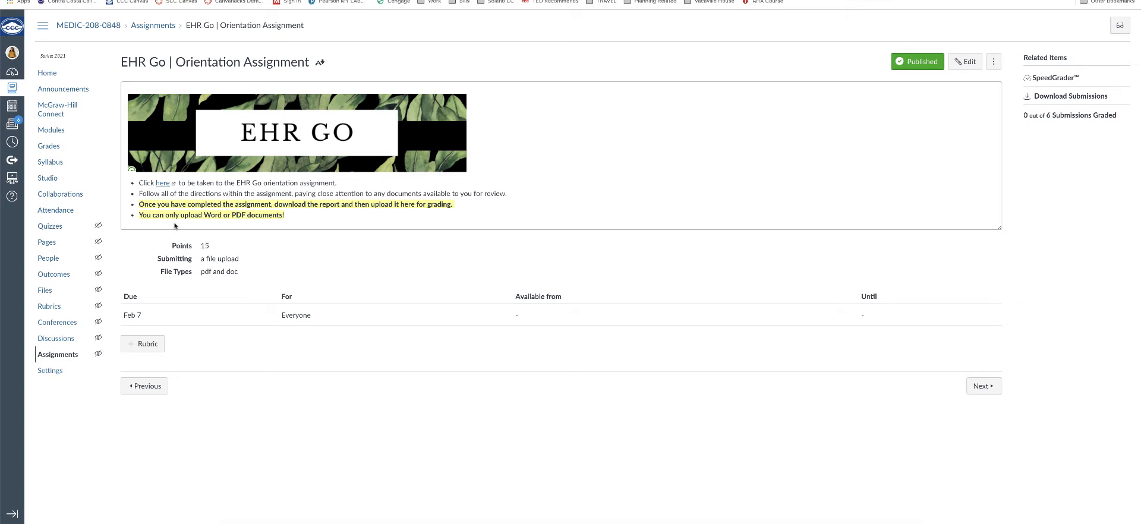
mouse_move(35, 79)
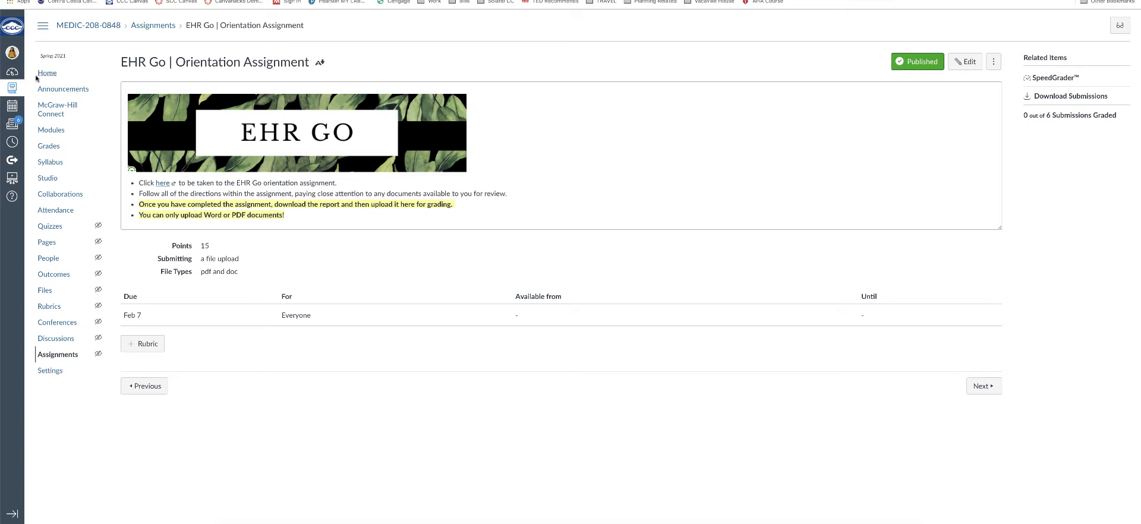
Go back to the previous module item from the Orientation Assignment page.
left_click(143, 386)
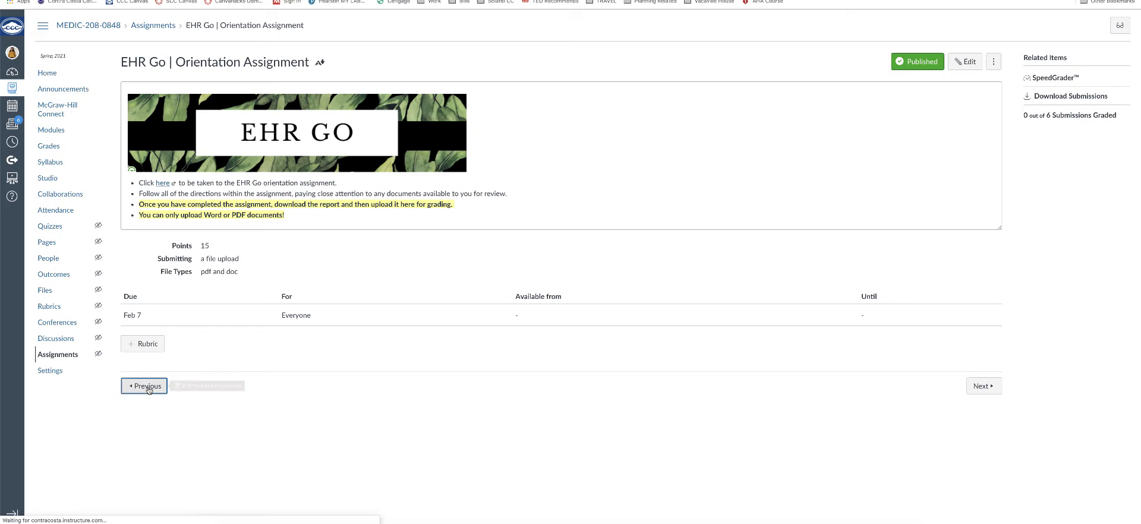
Load the EHR Go Info & Introduction page and read through its registration steps and videos.
left_click(163, 183)
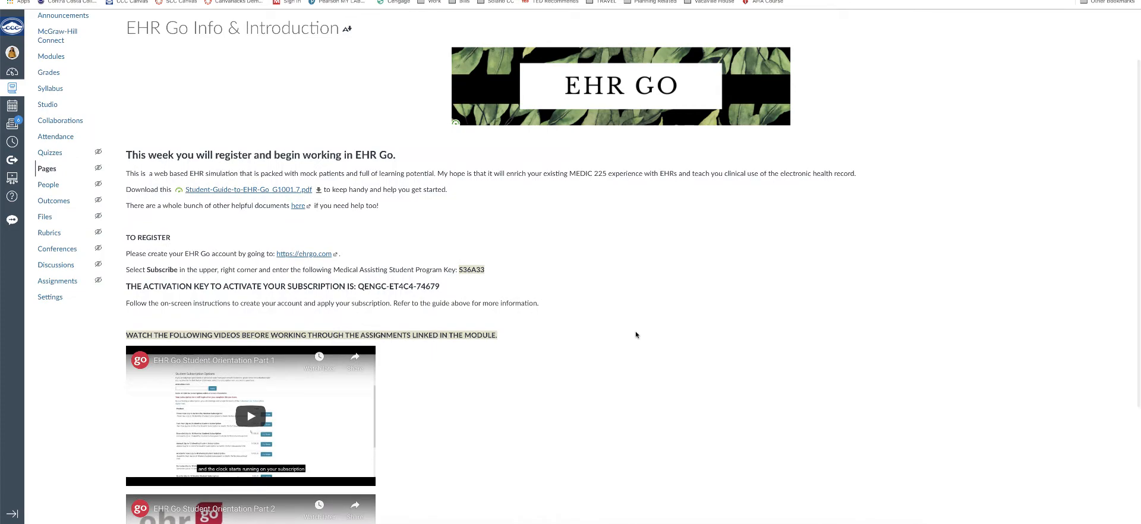
scroll("down", 3)
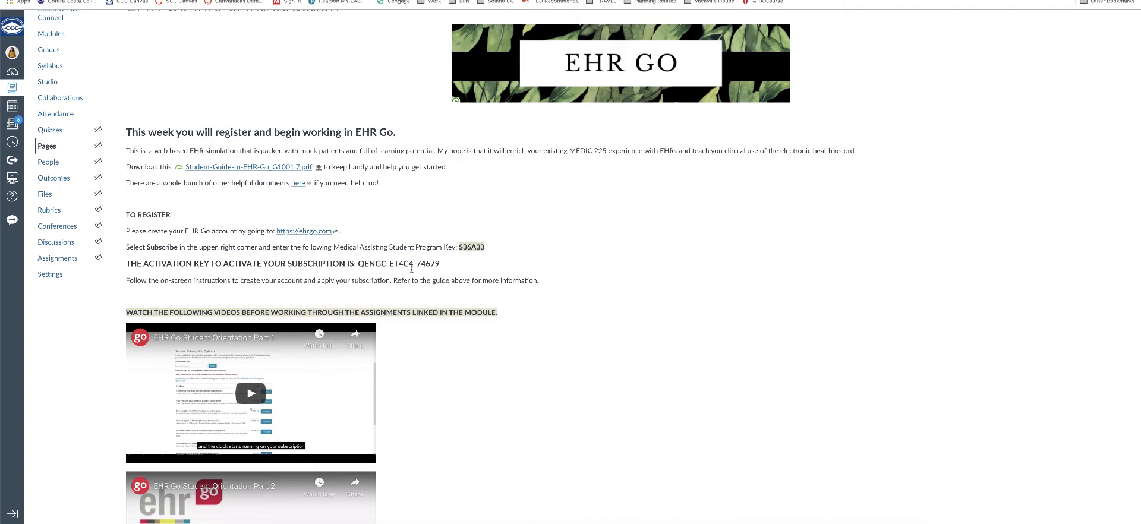
scroll("down", 3)
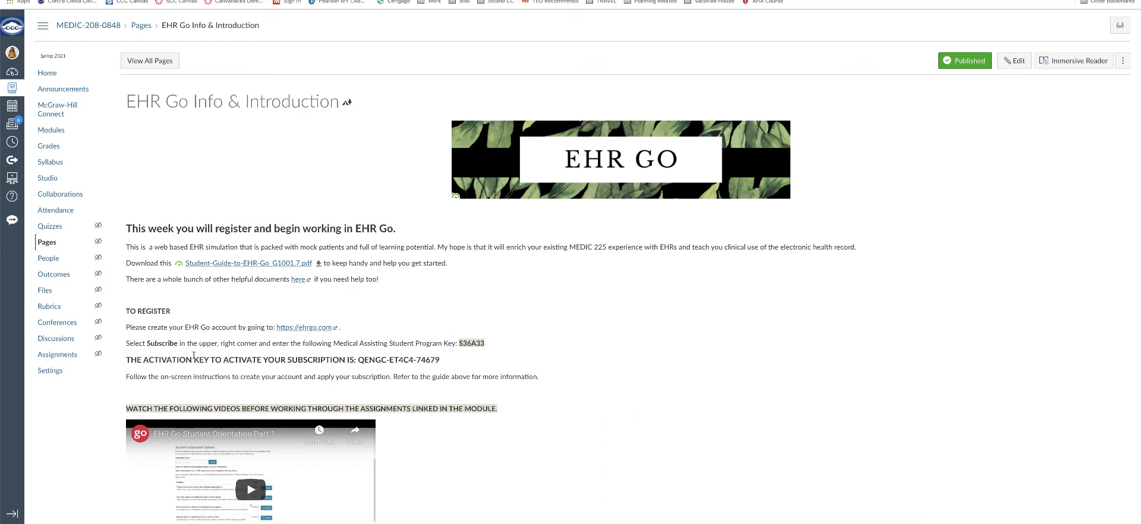
mouse_move(362, 370)
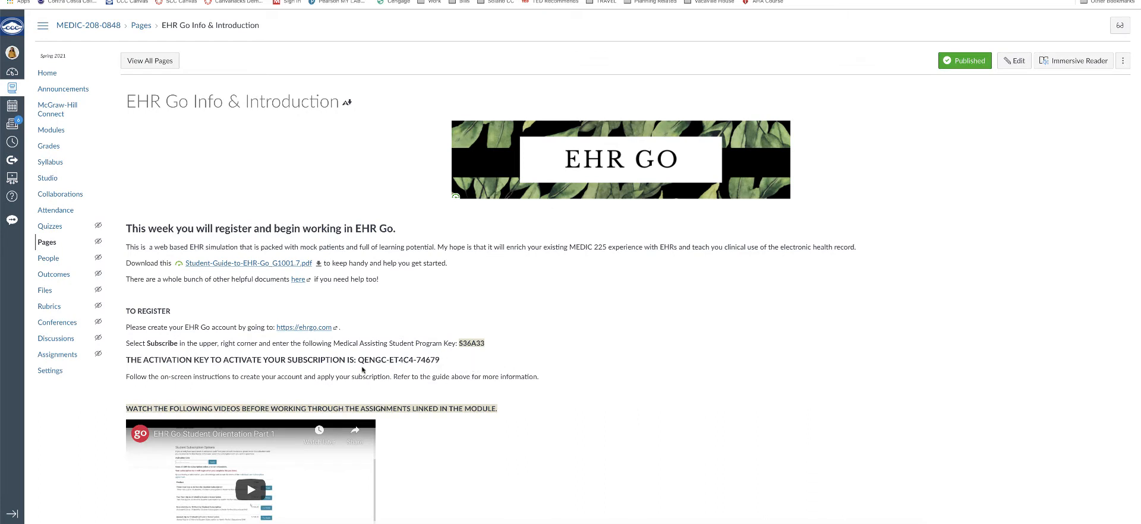
scroll("down", 3)
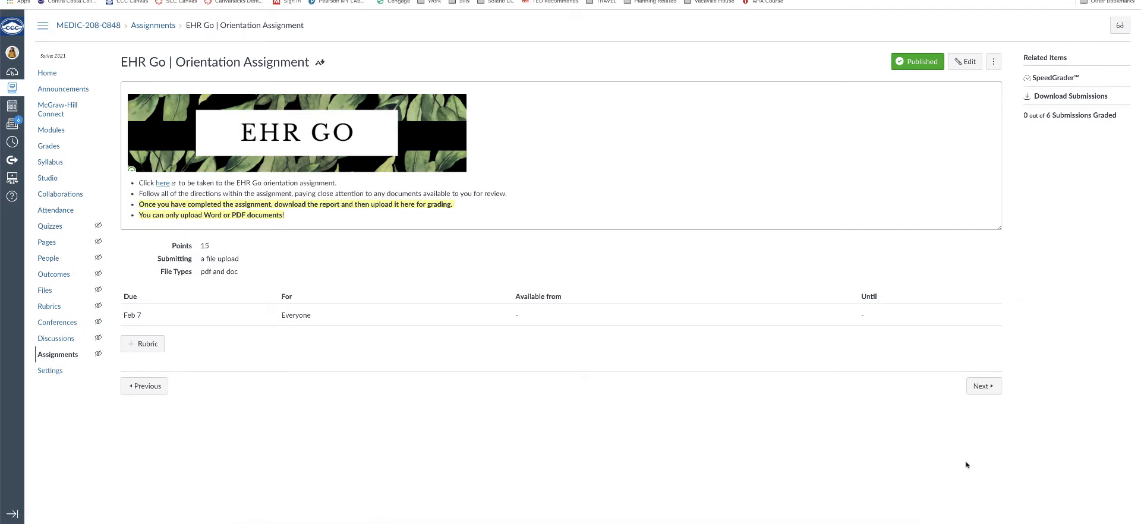
mouse_move(399, 44)
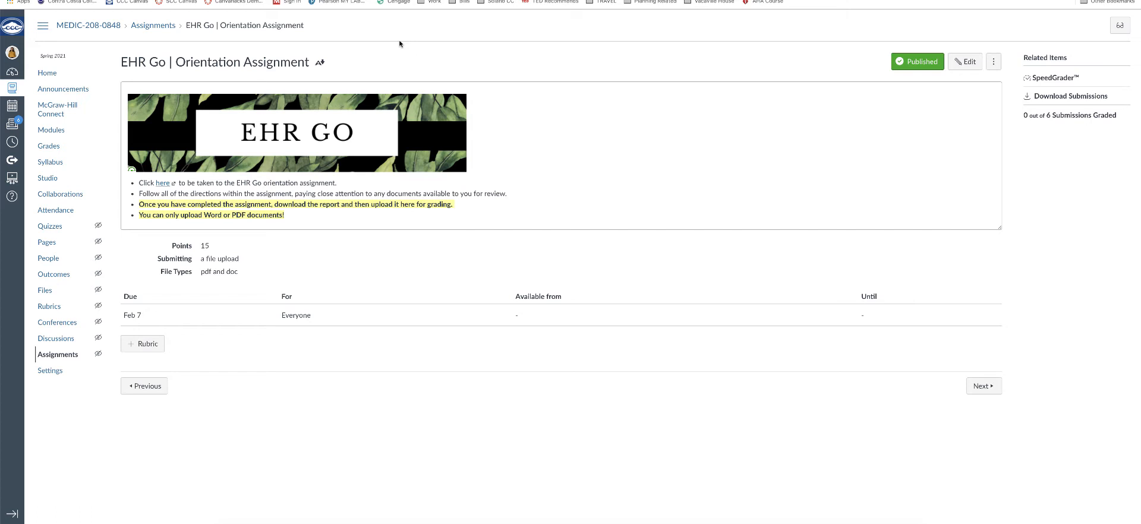
mouse_move(361, 87)
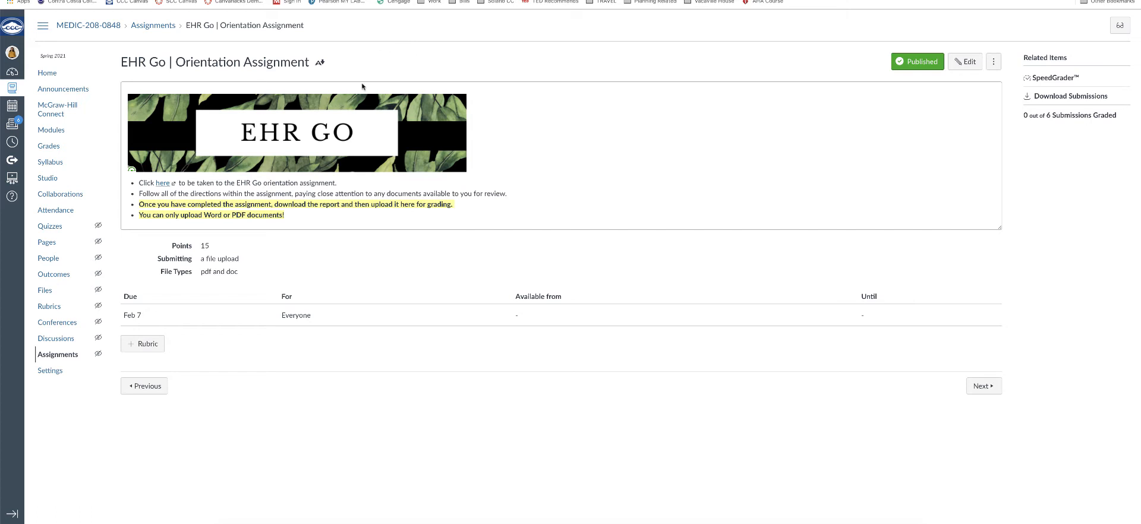
mouse_move(138, 64)
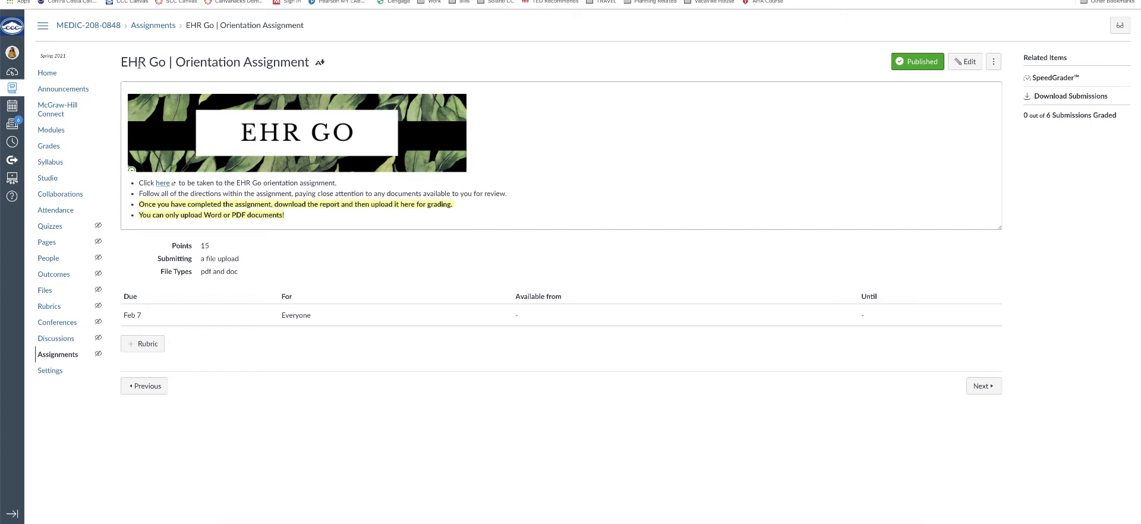
mouse_move(272, 281)
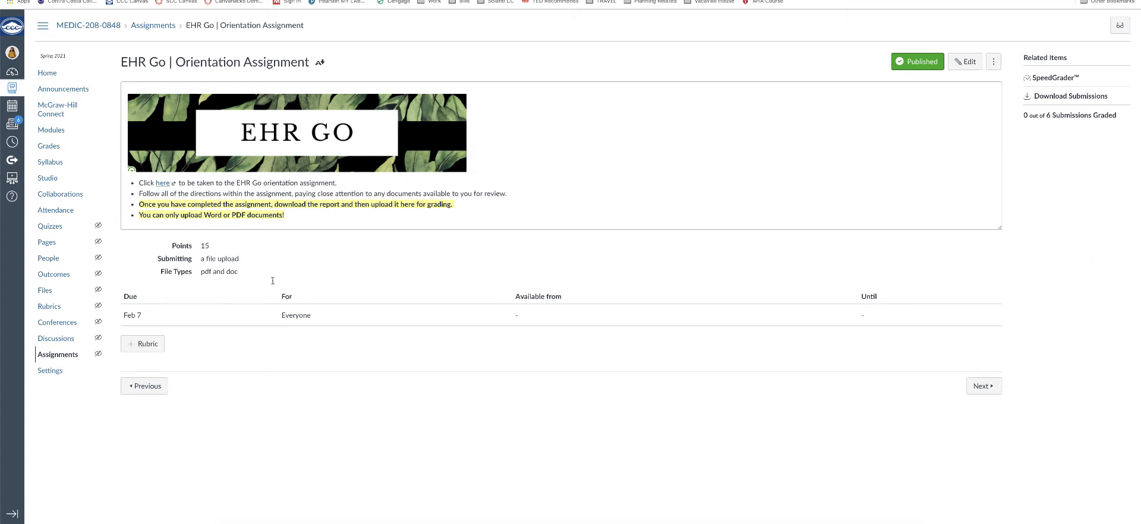
mouse_move(164, 183)
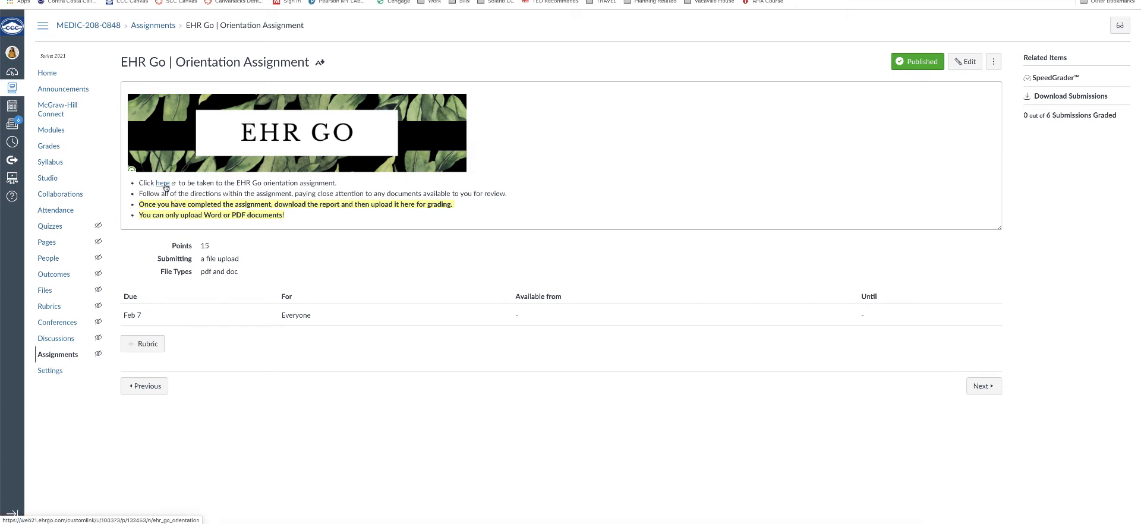
mouse_move(277, 253)
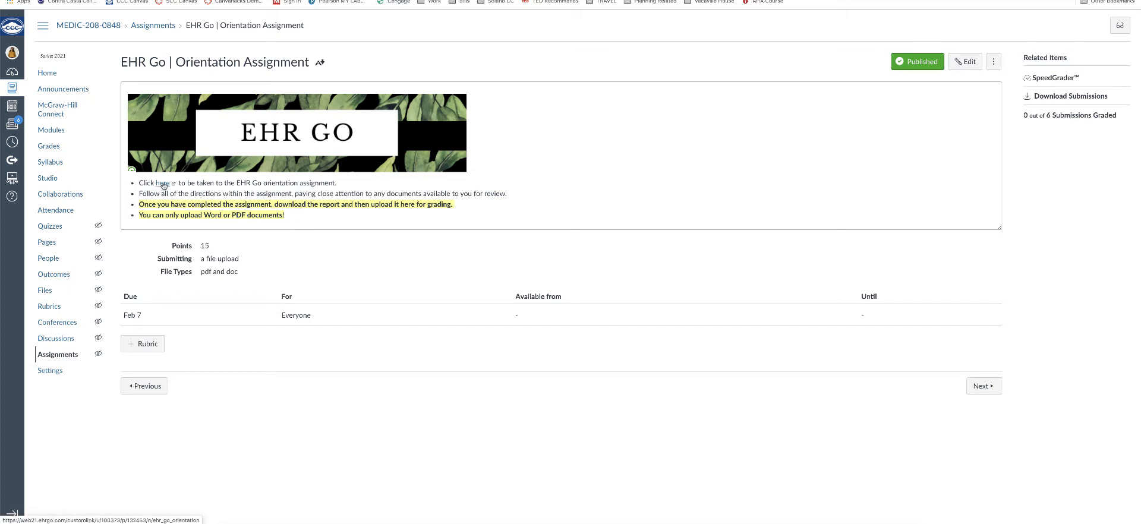
Open the EHR Go Orientation activity and review its EHR sessions and download-work pages.
left_click(159, 183)
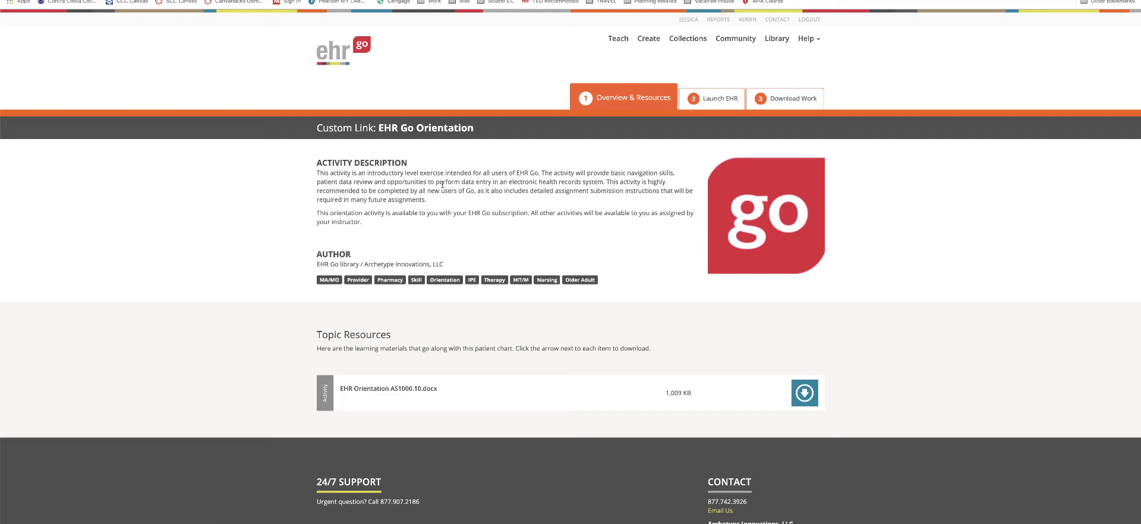
mouse_move(656, 105)
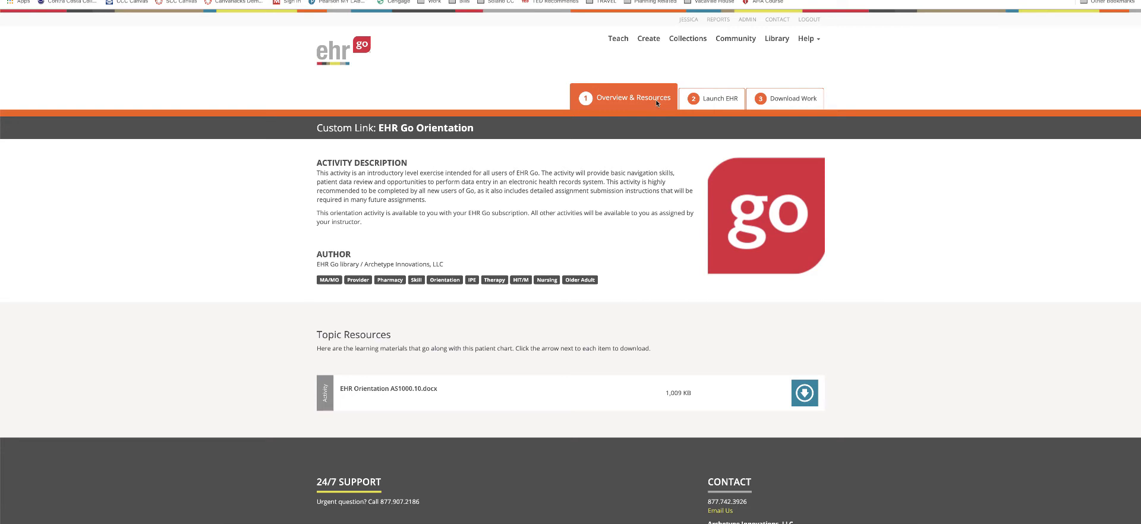
mouse_move(609, 104)
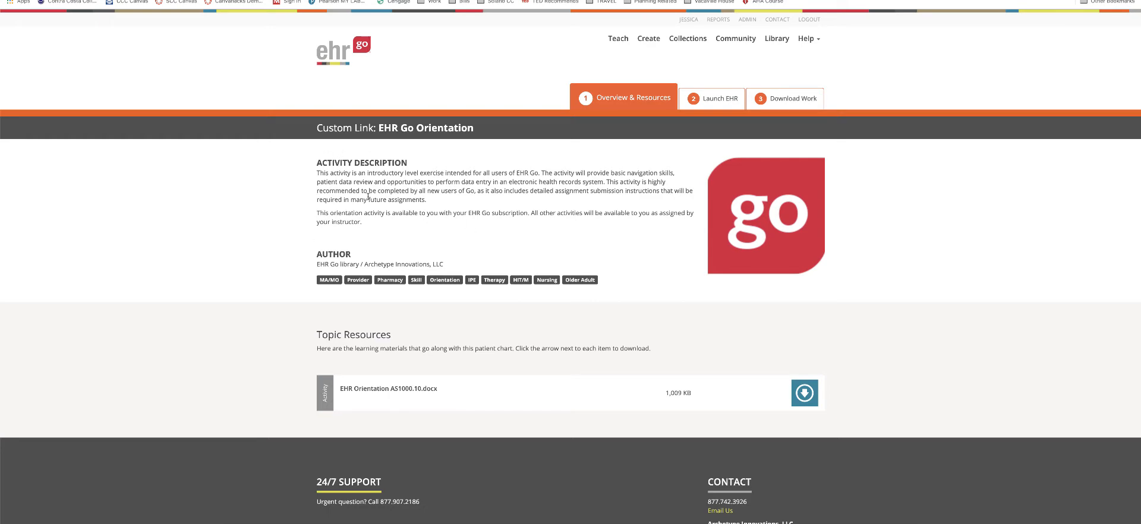
scroll("down", 3)
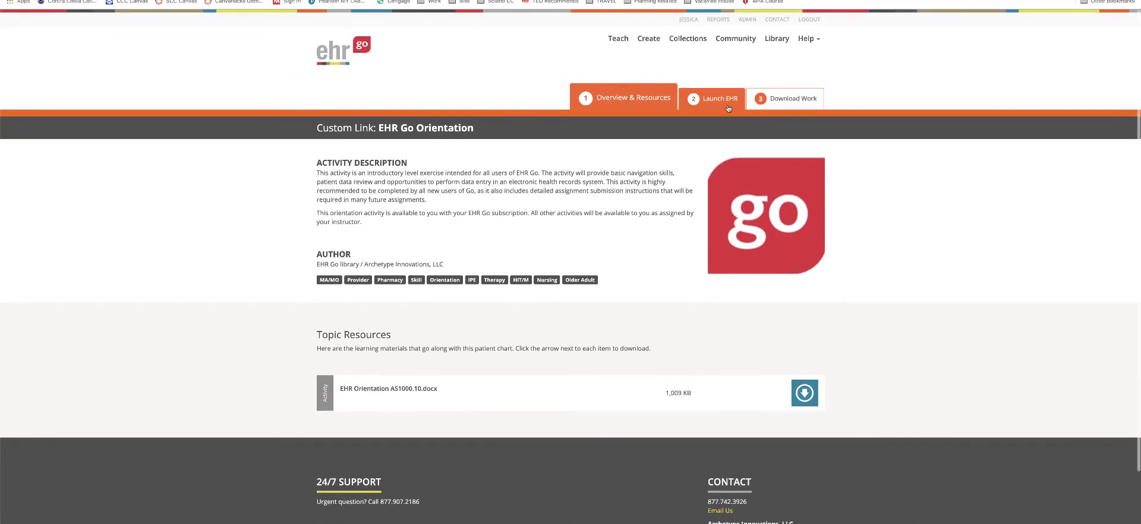
left_click(712, 99)
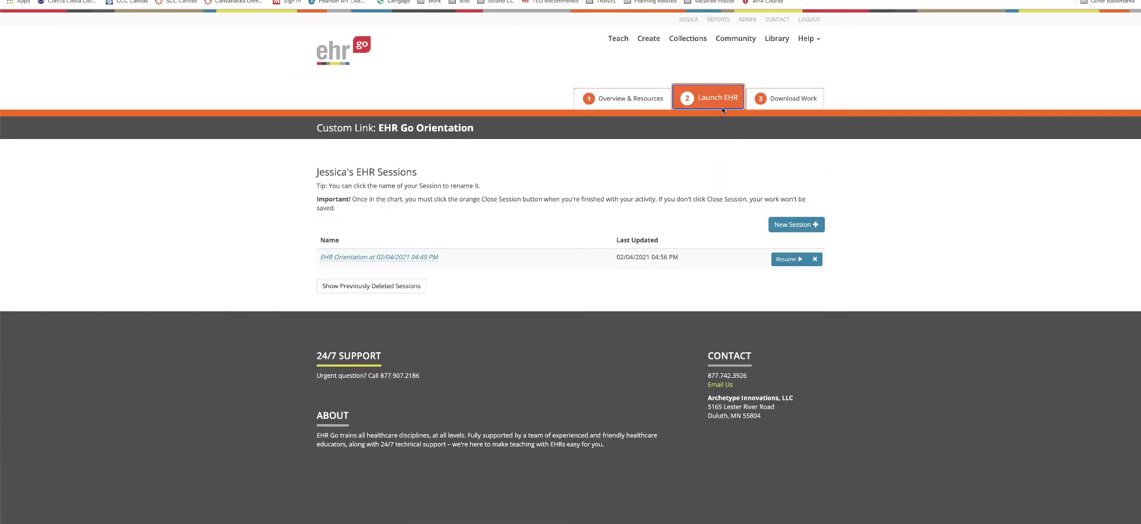
left_click(788, 97)
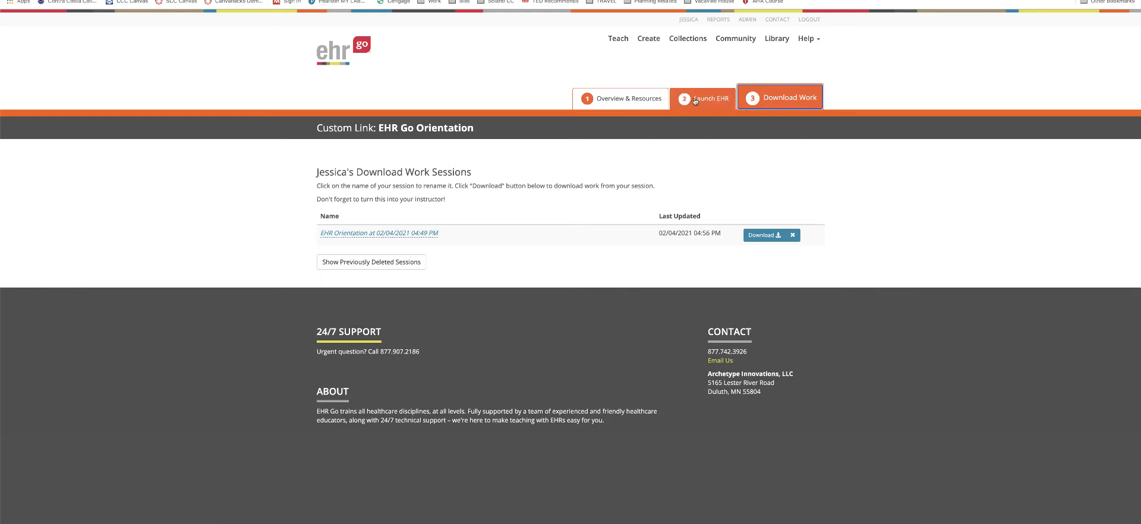
left_click(708, 97)
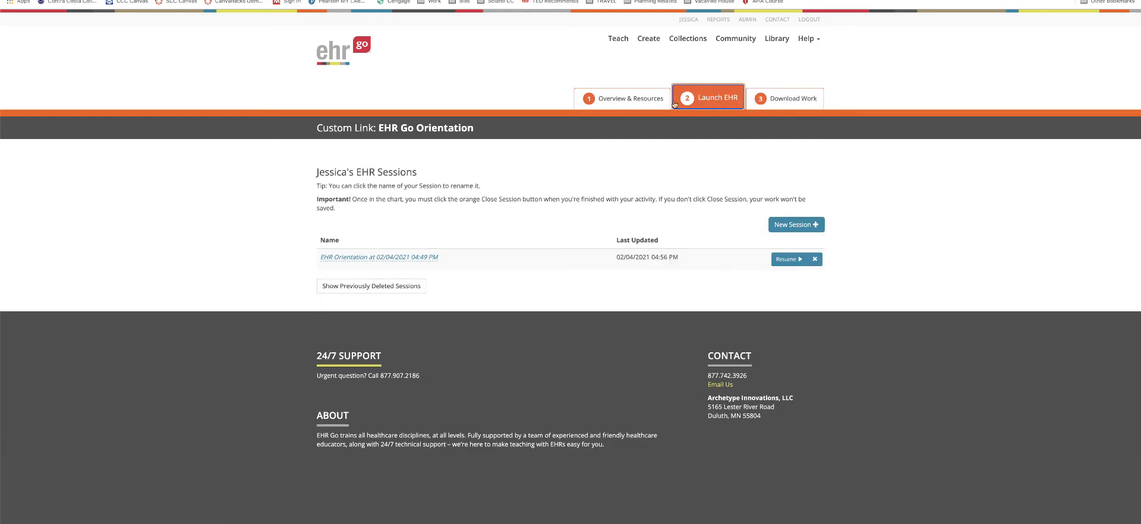
Return to Overview & Resources and download the EHR Orientation AS1000.10.docx handout.
left_click(621, 97)
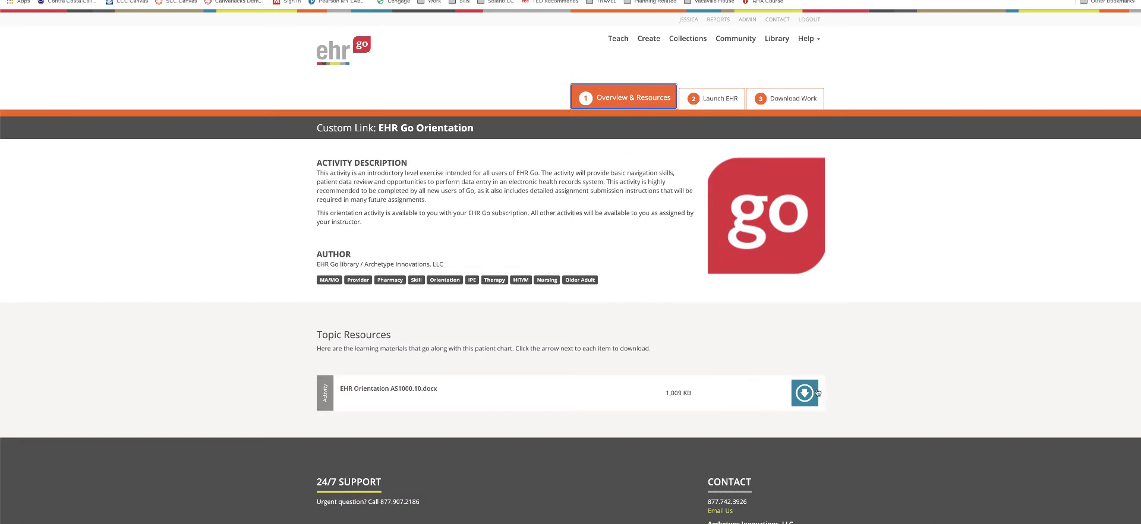
left_click(804, 393)
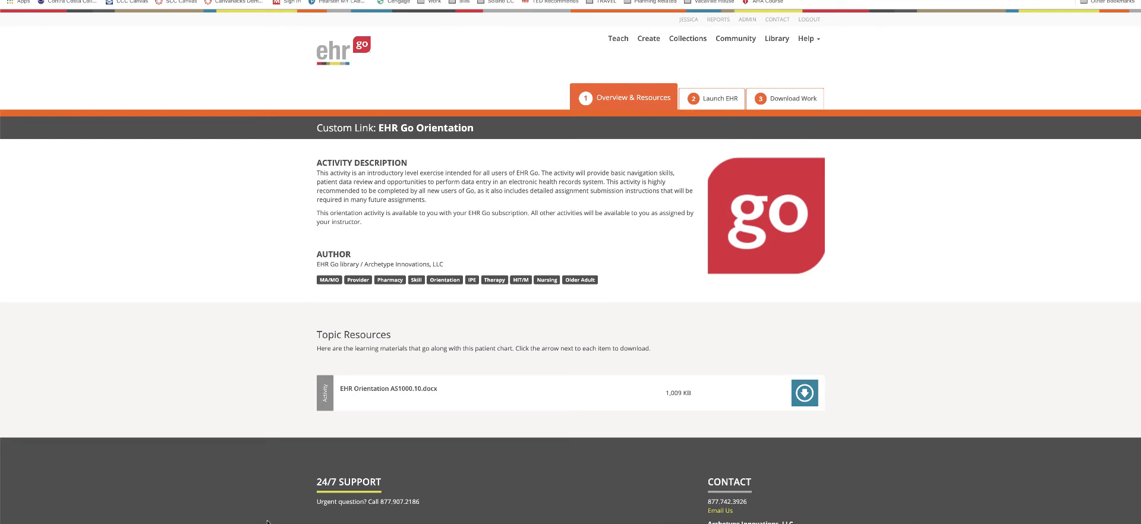
mouse_move(921, 406)
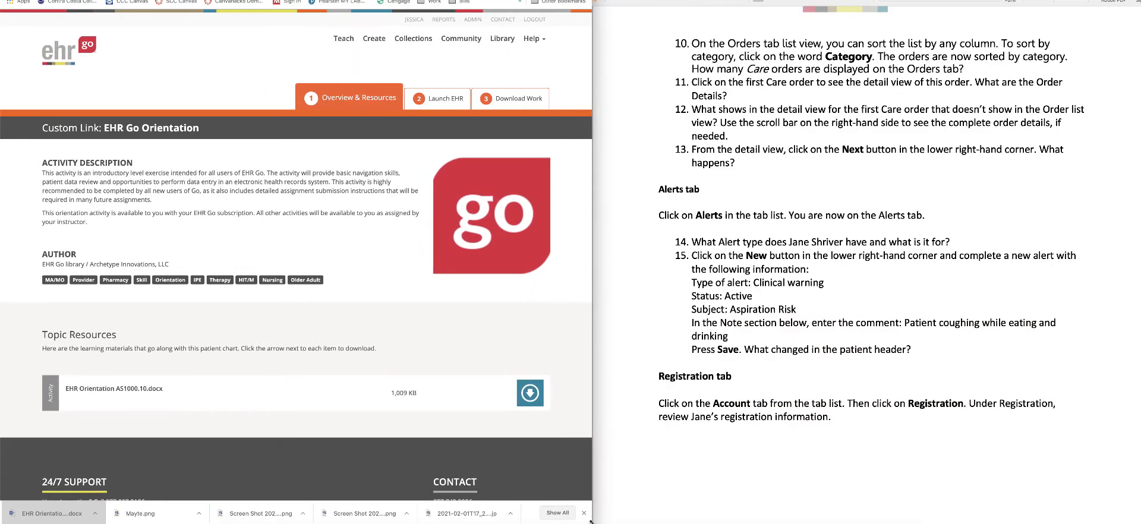
mouse_move(840, 190)
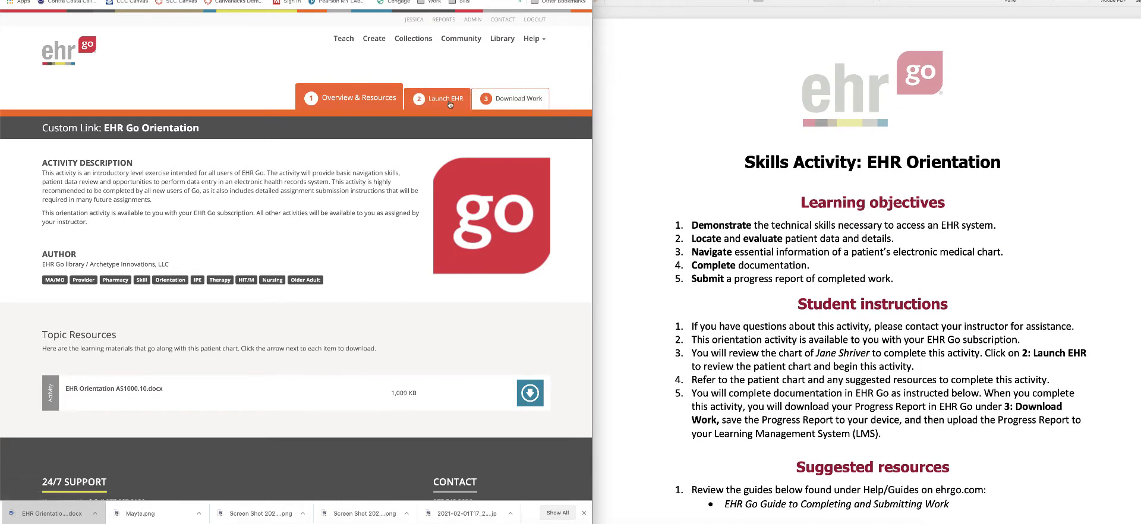
Read the handout down to the Layout of the EHR questions, then resume the saved orientation session.
scroll("down", 3)
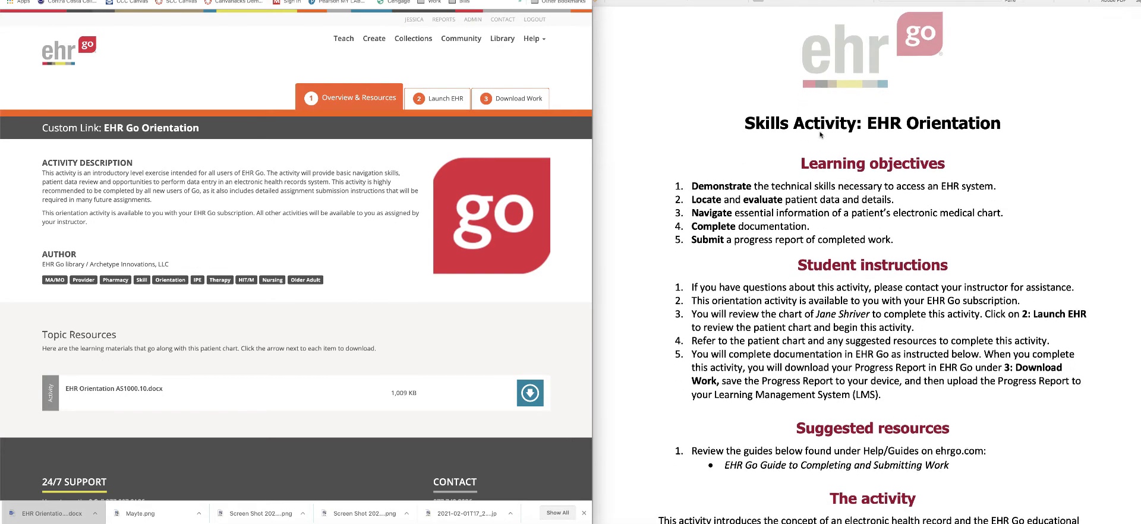
left_click(436, 98)
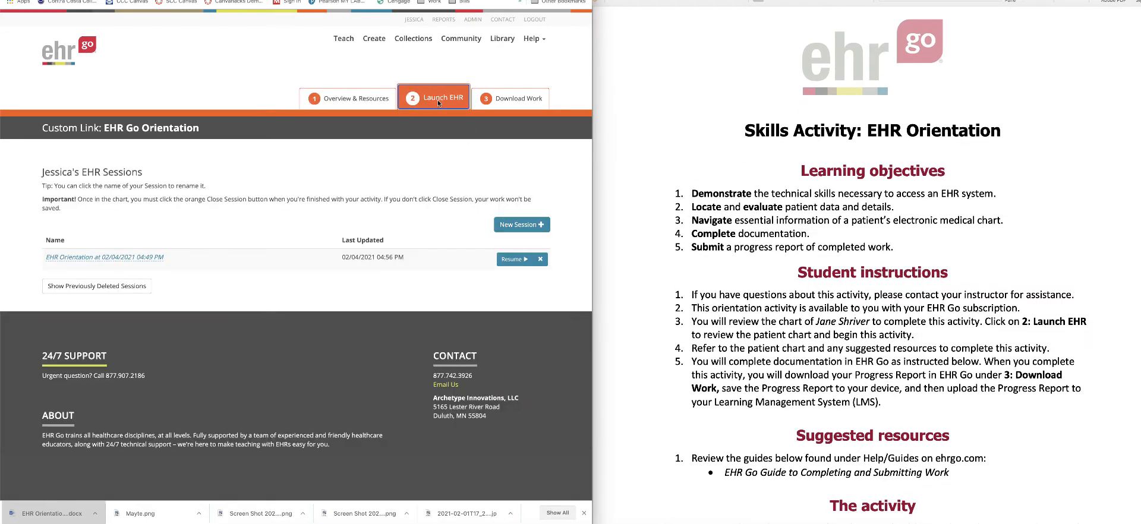
mouse_move(767, 264)
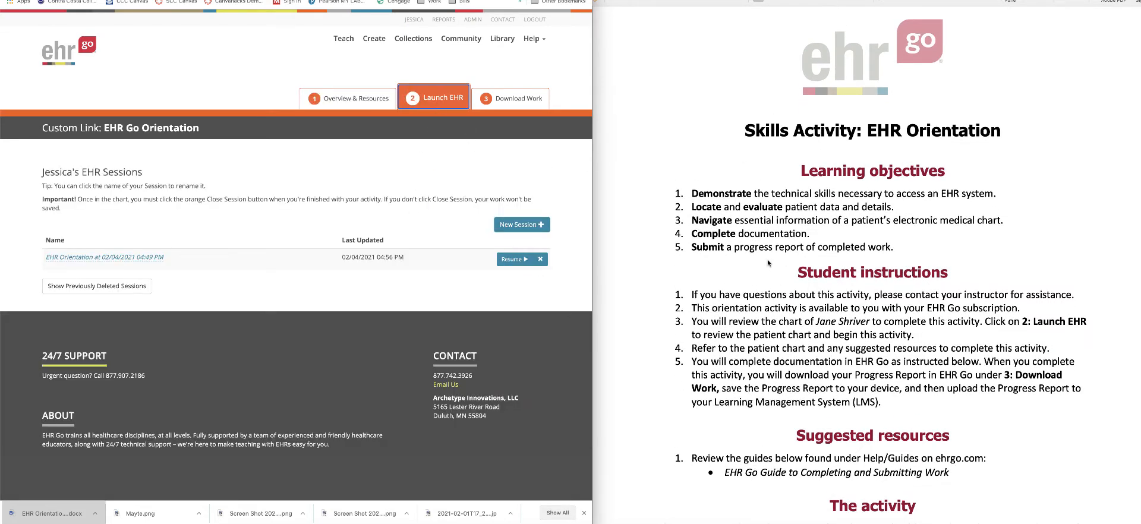
scroll("down", 3)
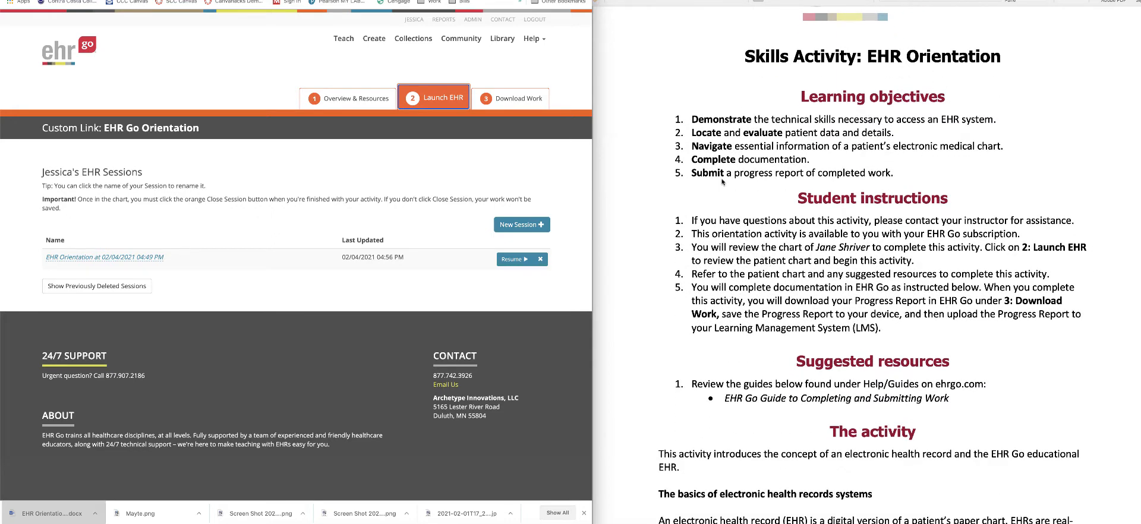
mouse_move(893, 168)
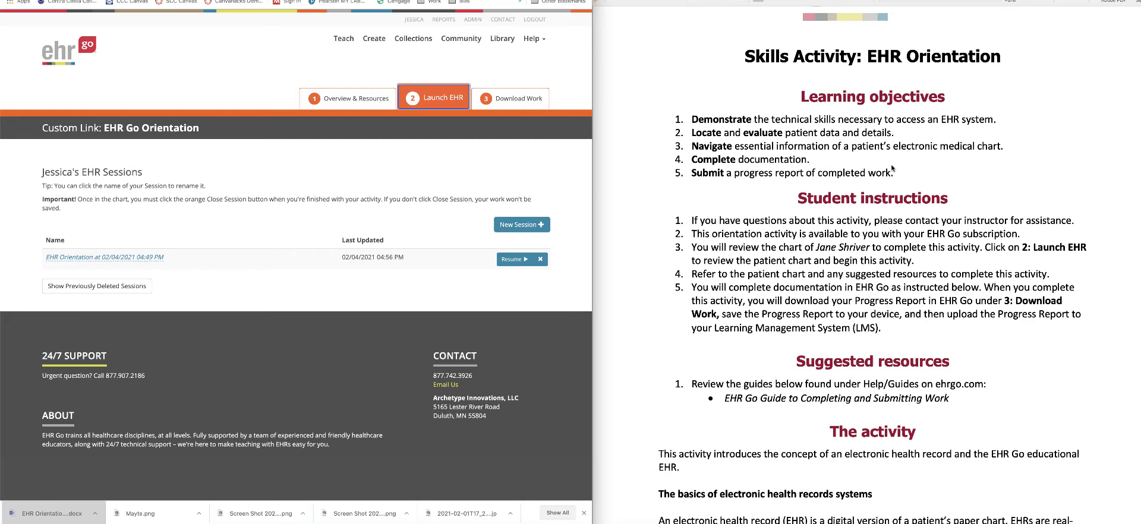
mouse_move(876, 210)
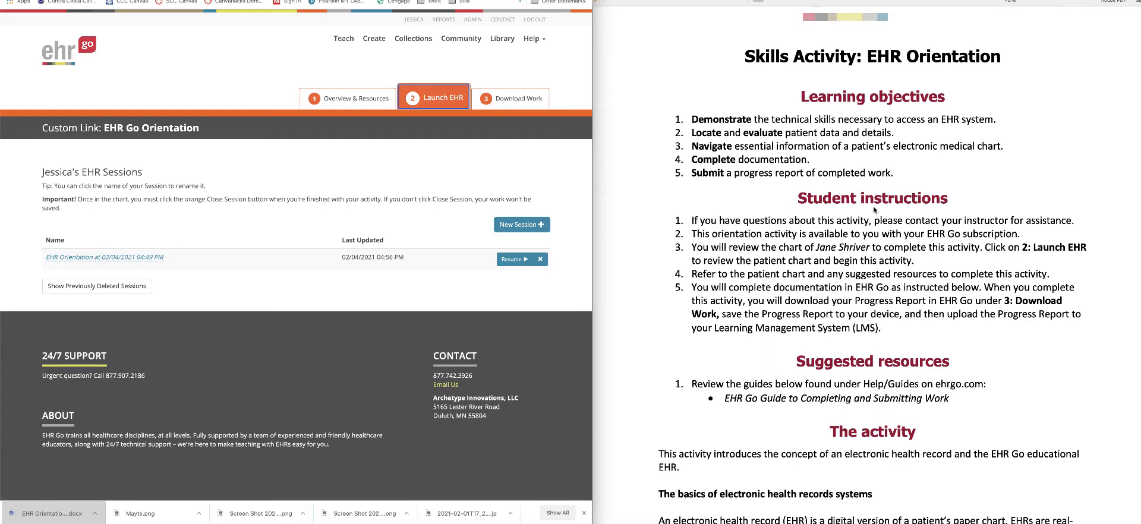
scroll("down", 3)
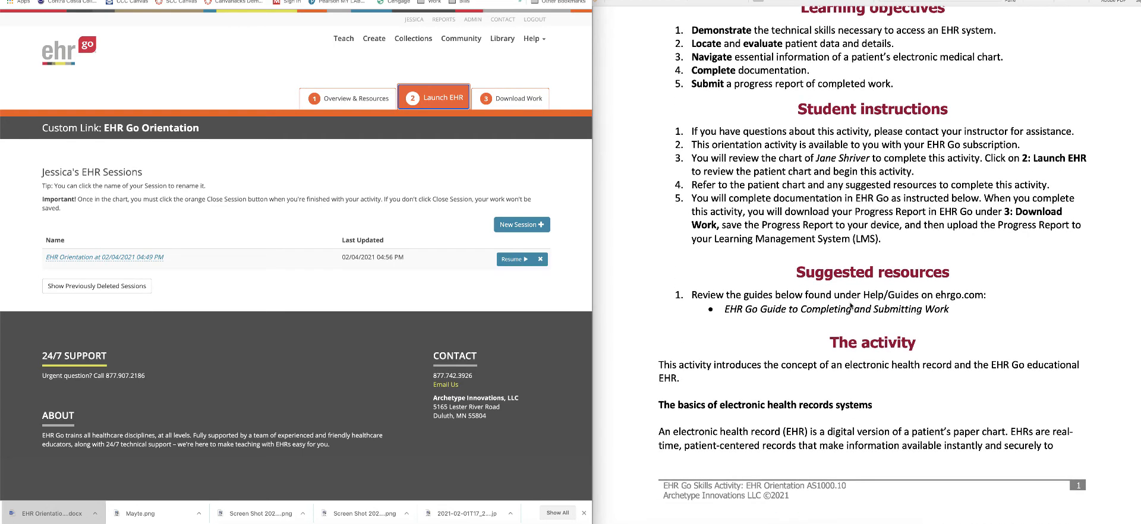
scroll("down", 3)
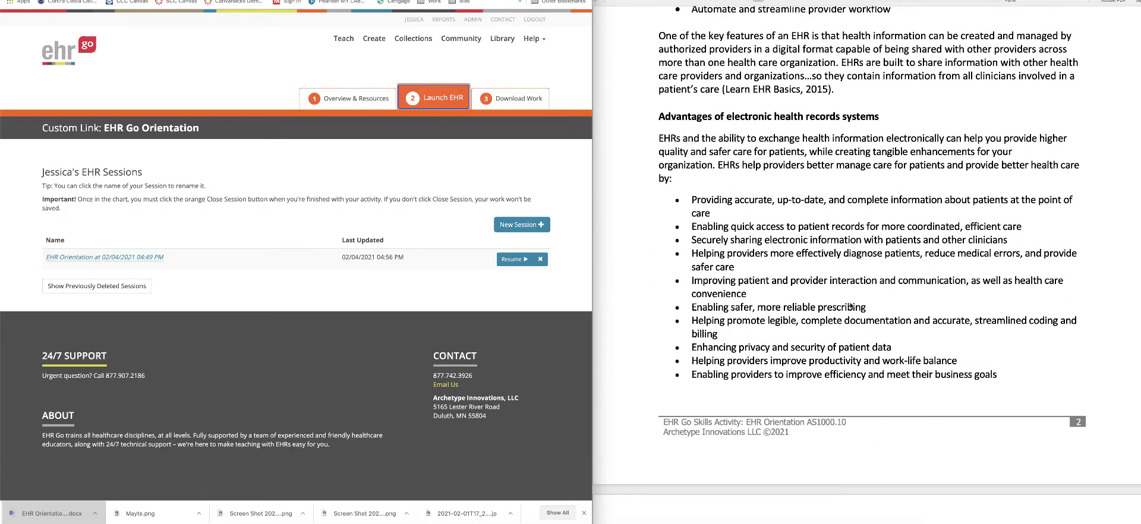
scroll("down", 3)
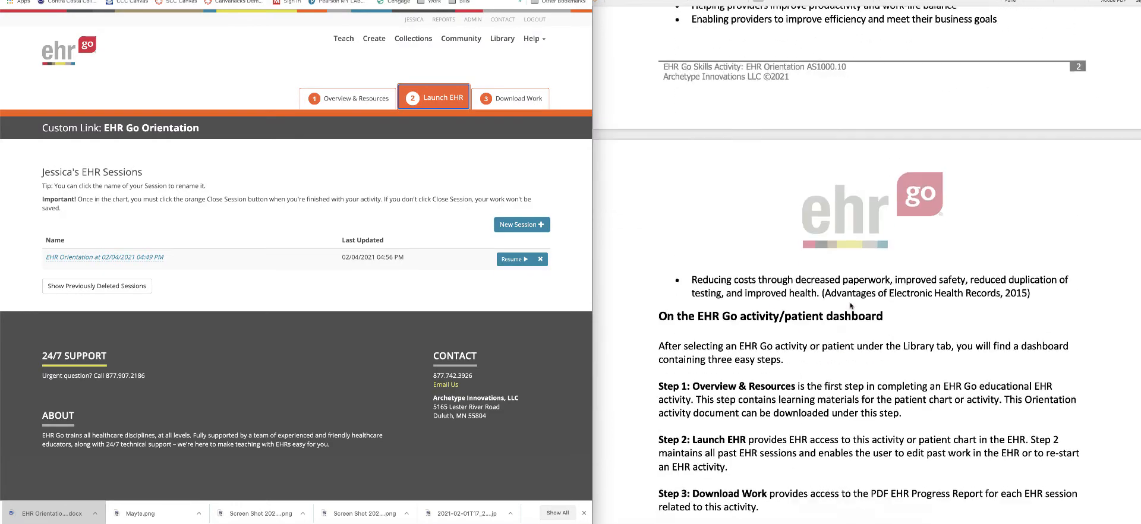
scroll("down", 3)
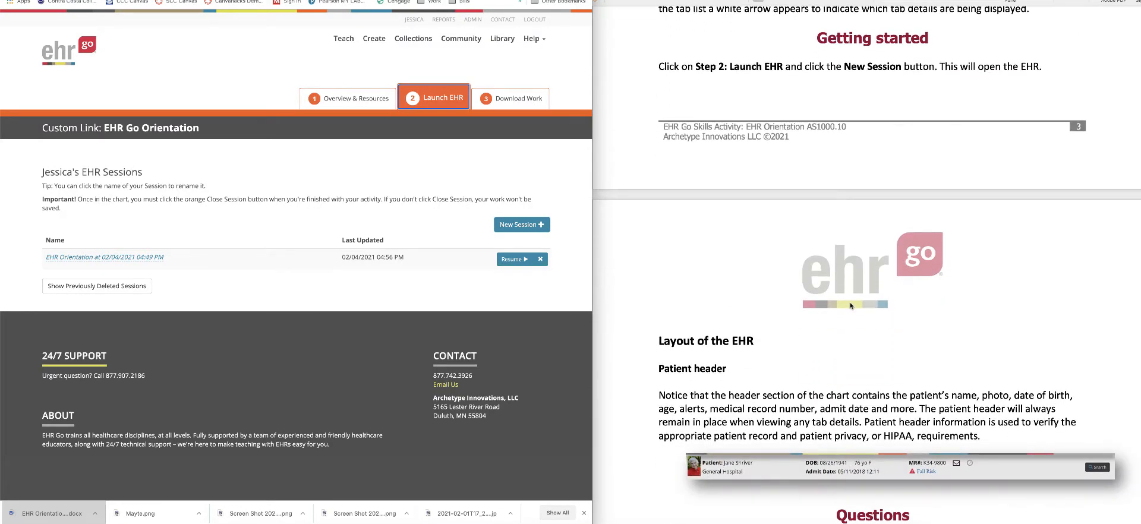
scroll("down", 3)
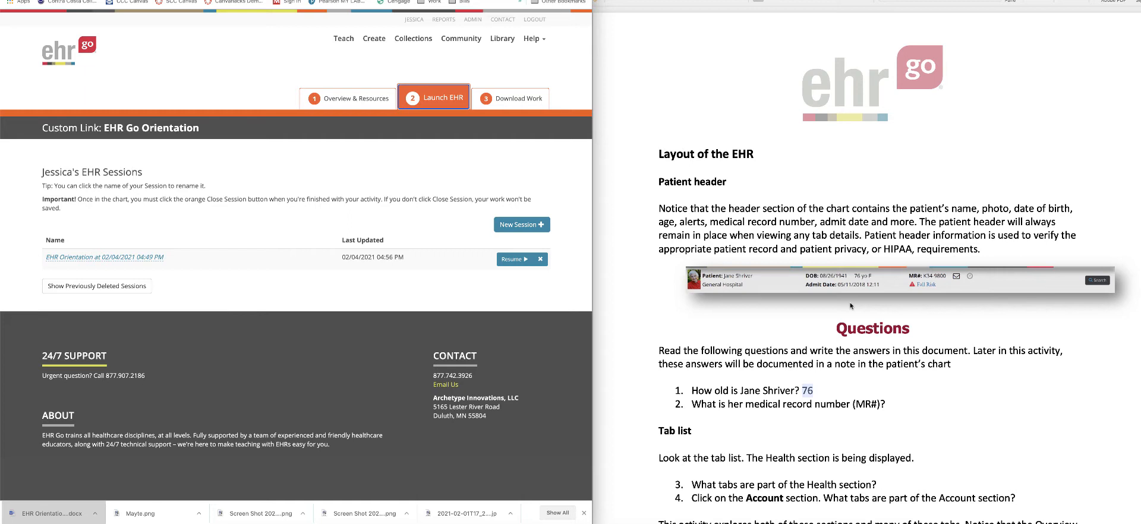
mouse_move(463, 154)
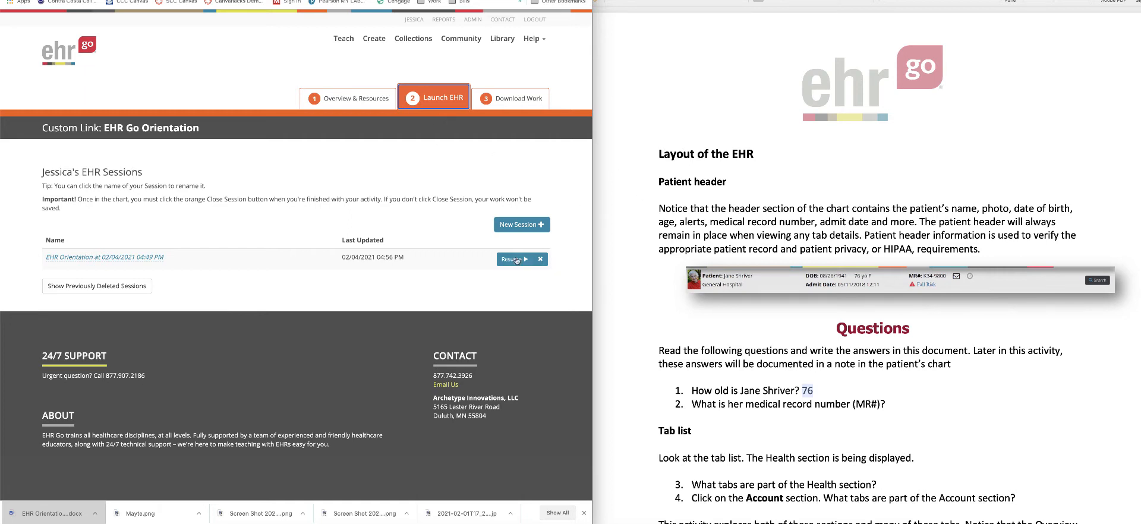
left_click(513, 259)
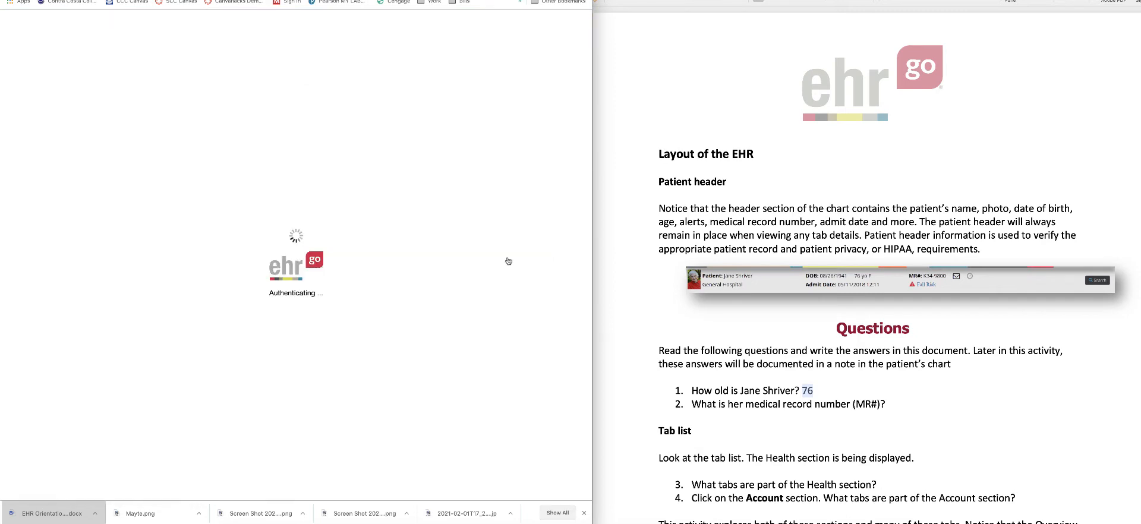
mouse_move(445, 188)
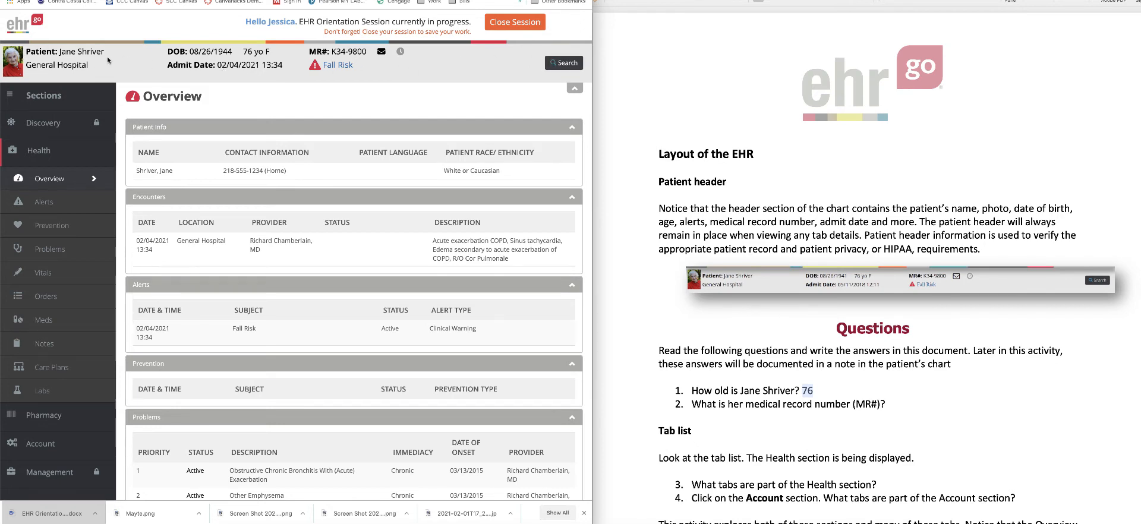
mouse_move(1066, 222)
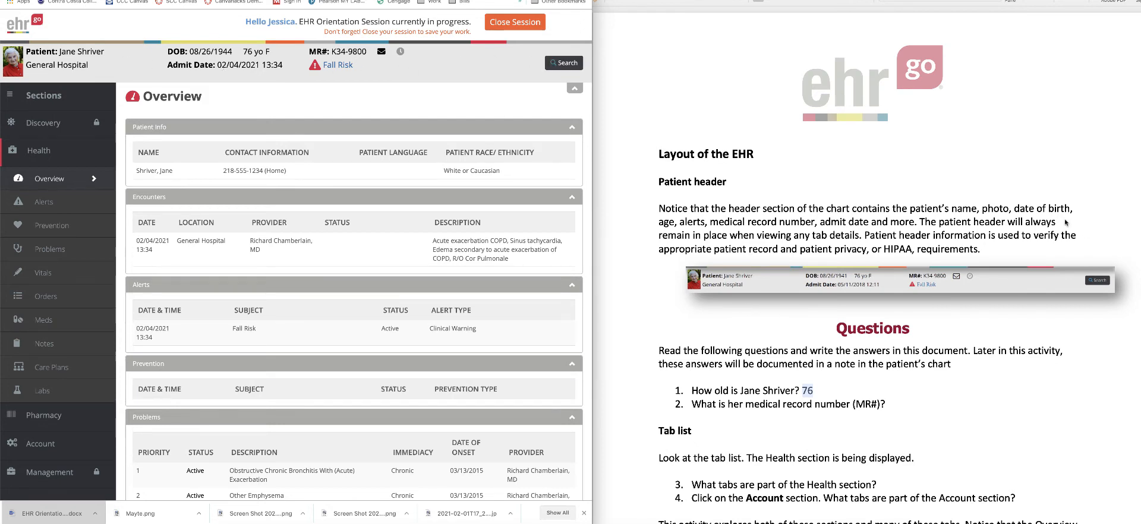
scroll("down", 3)
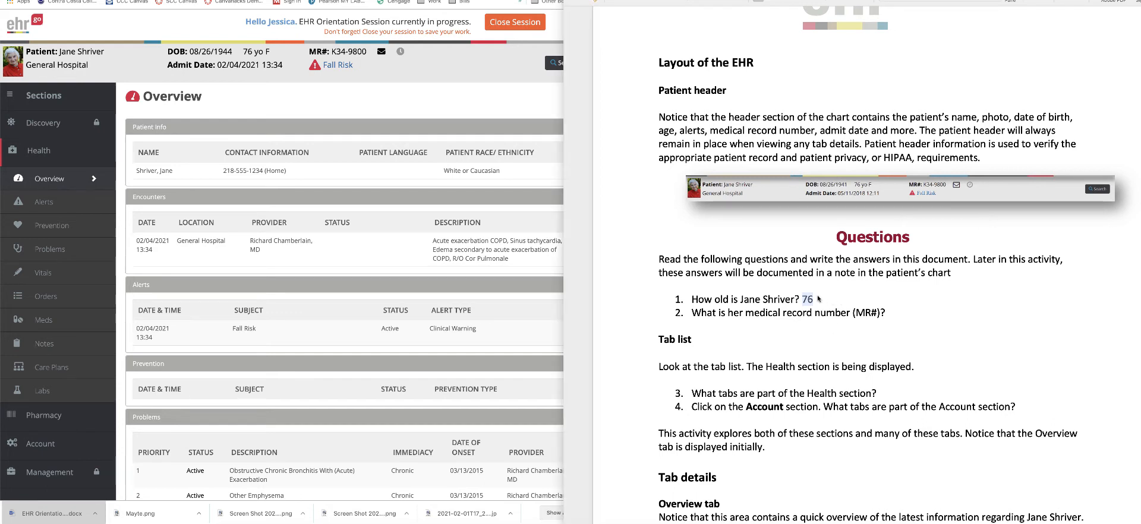
key("Backspace")
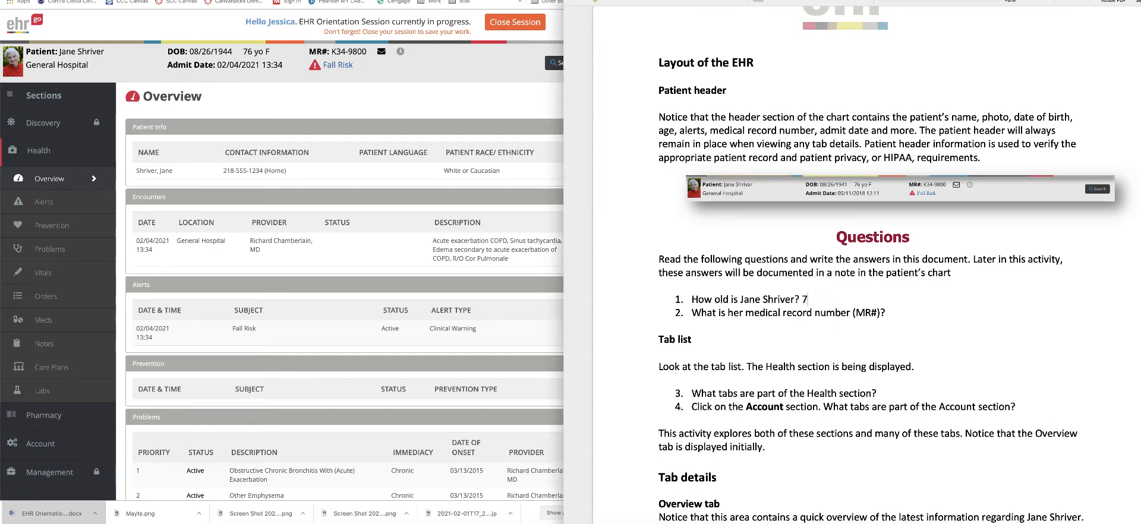
key("backspace")
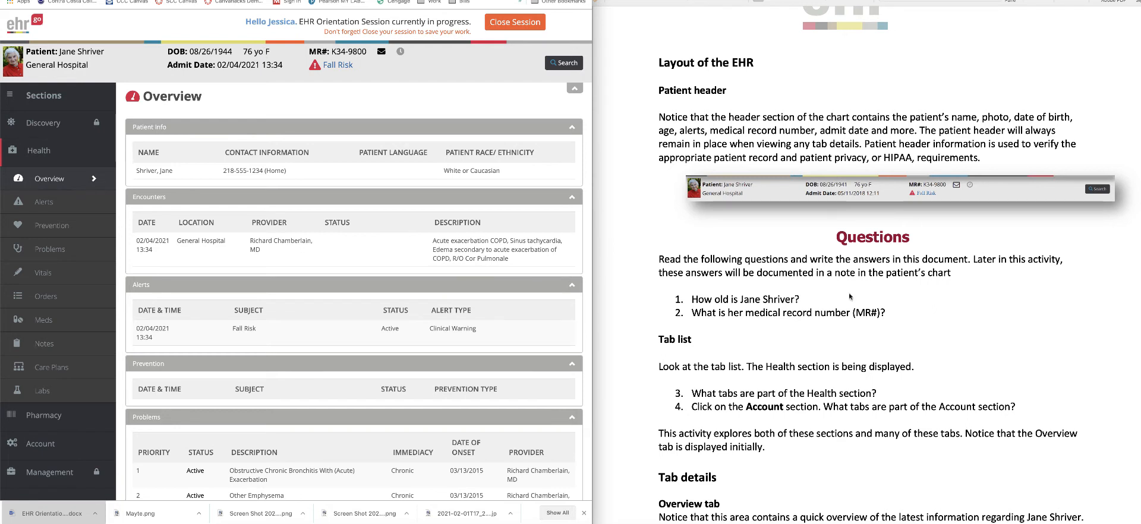
type("7")
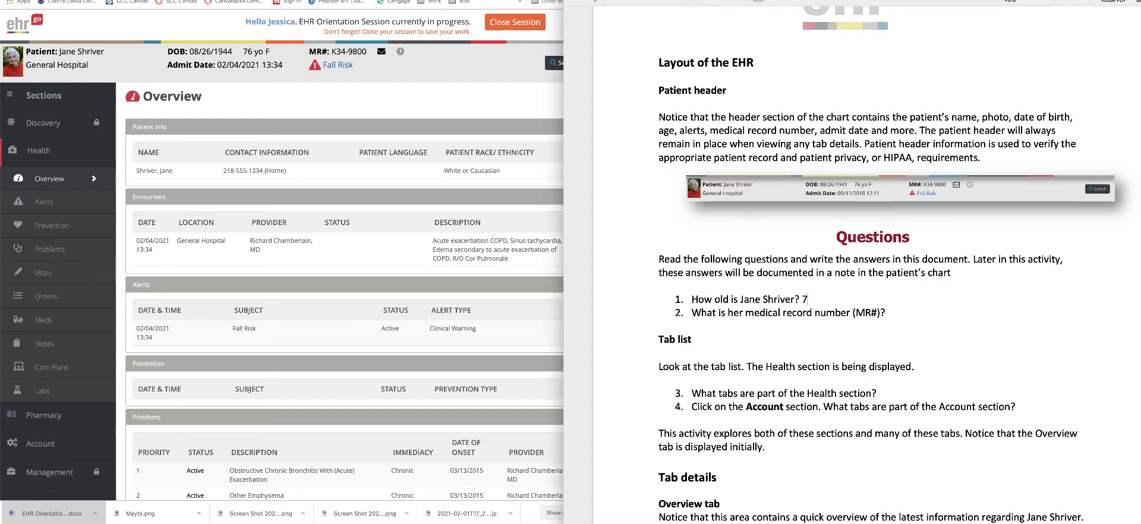
type("6")
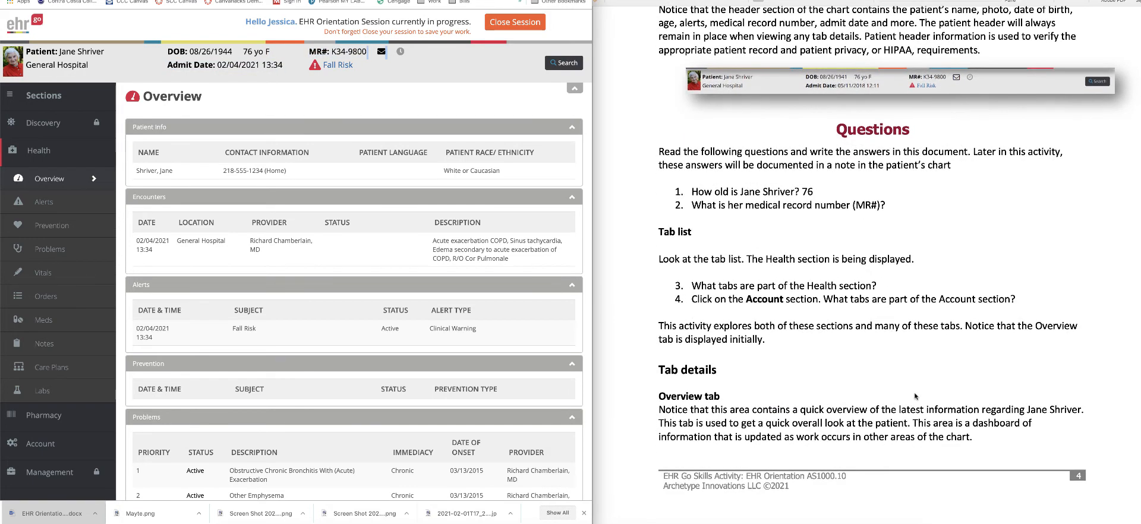
Expand the chart's Account section tabs and move the handout on to the Overview, Orders and Alerts questions.
scroll("down", 3)
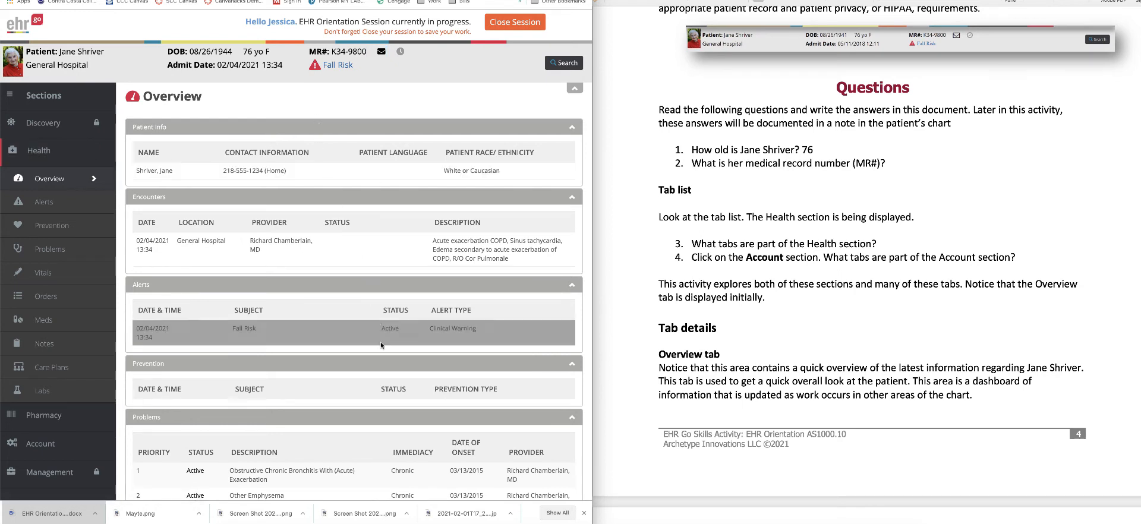
scroll("down", 3)
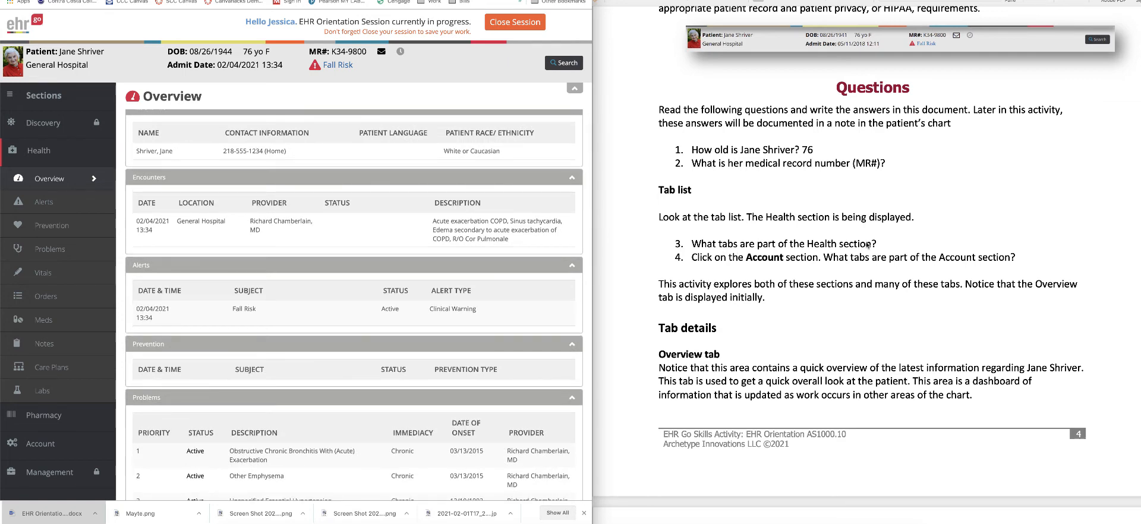
mouse_move(91, 177)
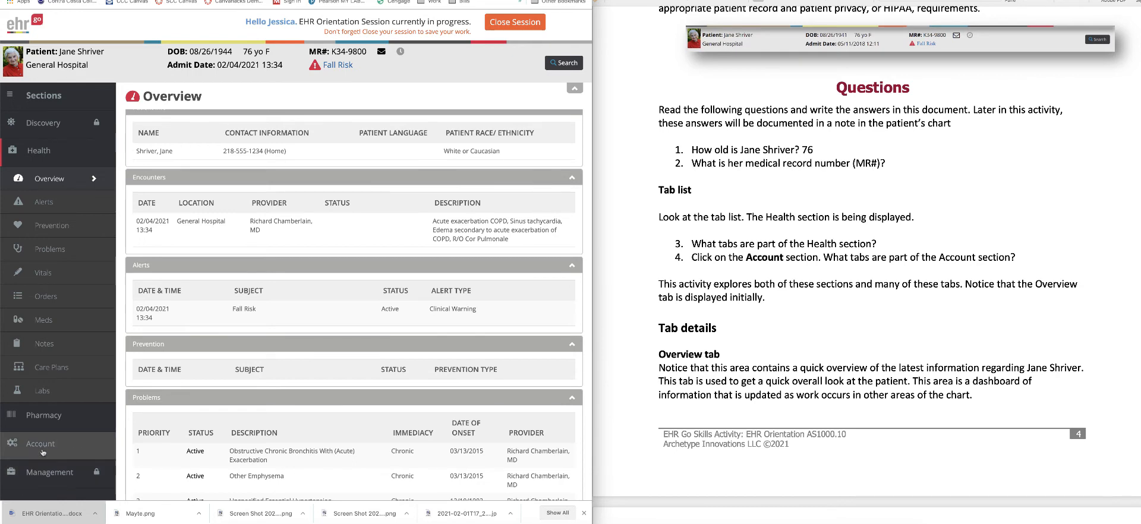
left_click(40, 443)
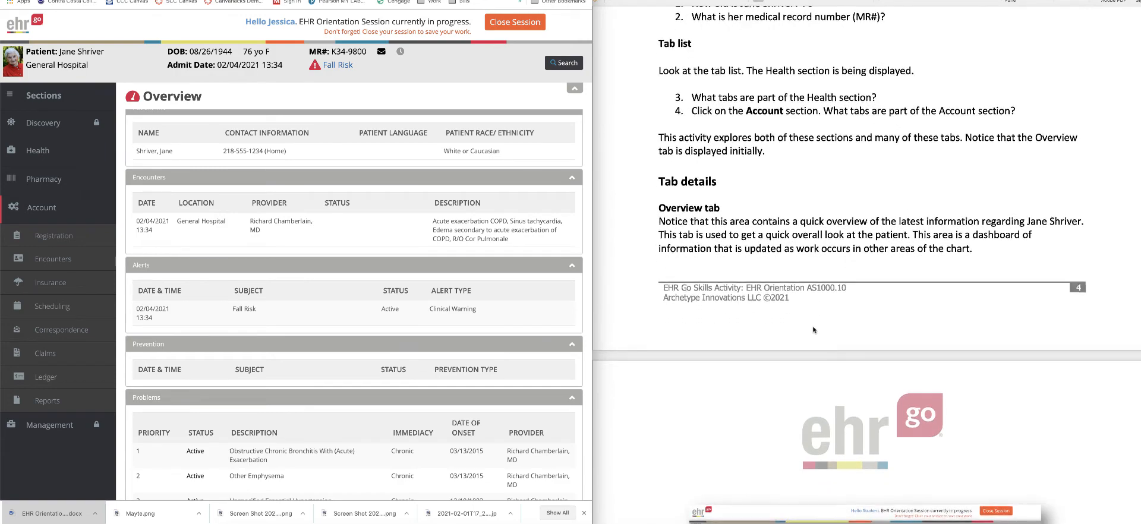
scroll("down", 3)
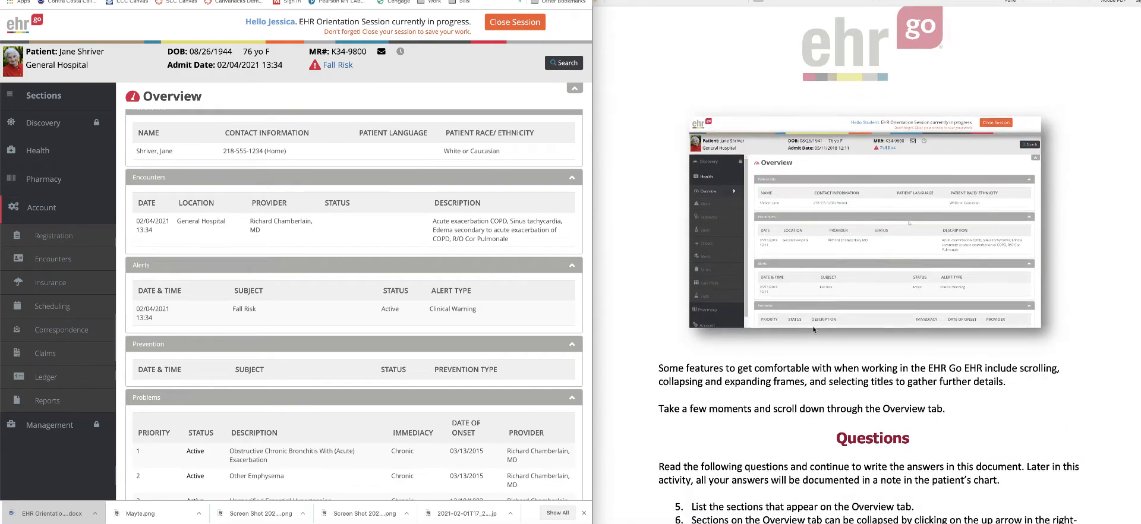
scroll("down", 3)
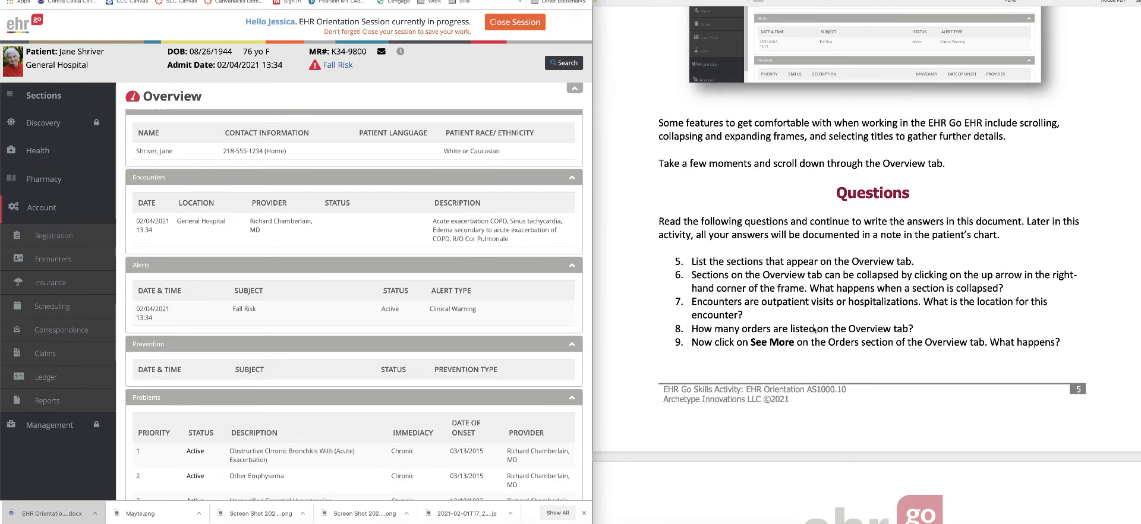
scroll("down", 3)
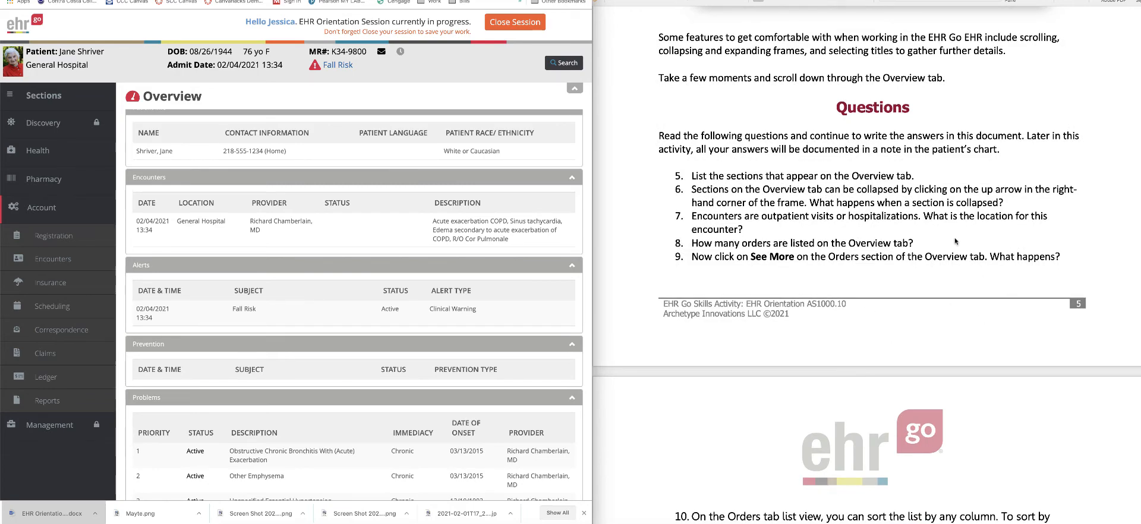
scroll("down", 3)
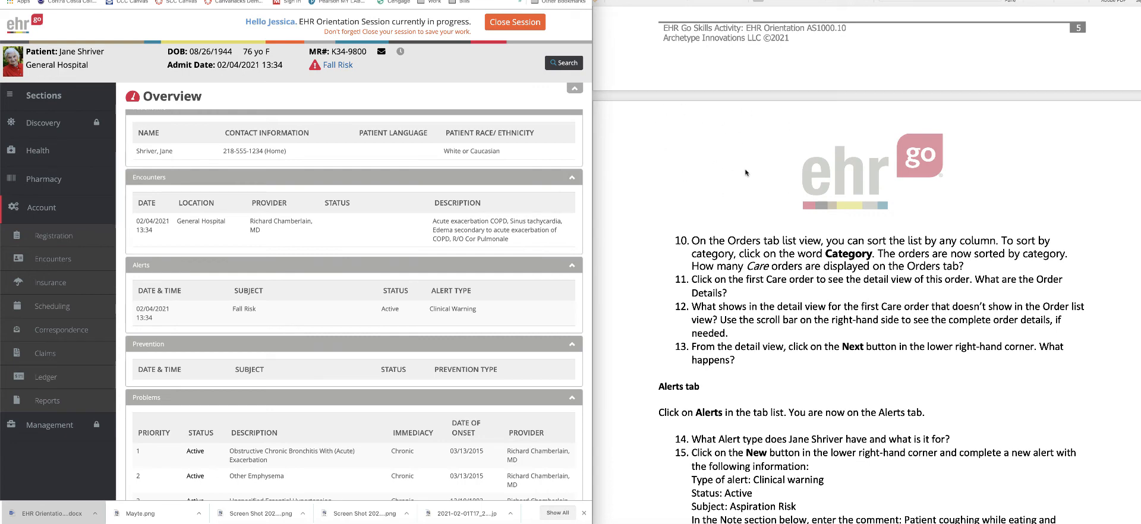
mouse_move(578, 130)
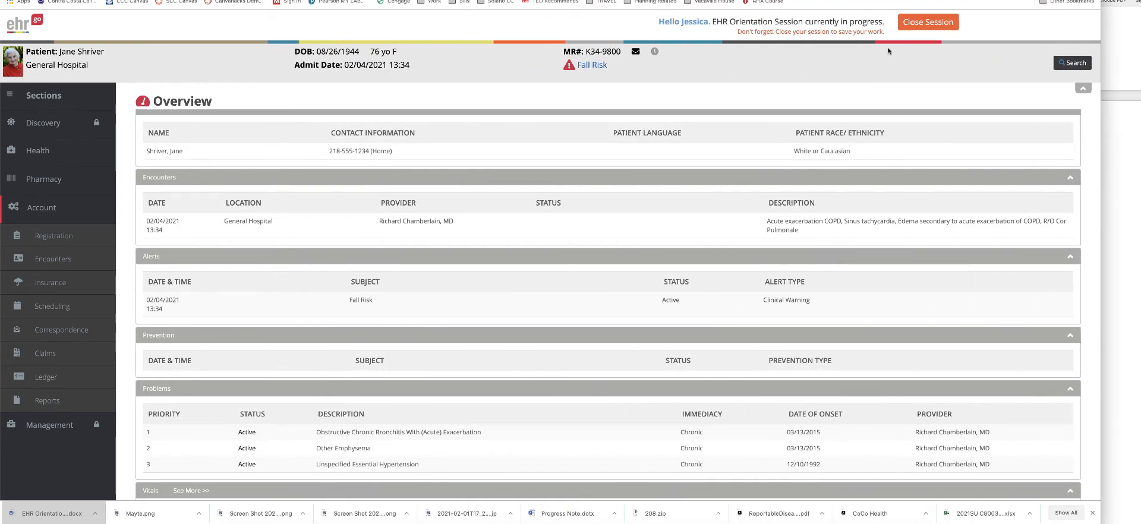
Close the orientation session so the work is saved and return to the sessions list.
left_click(927, 22)
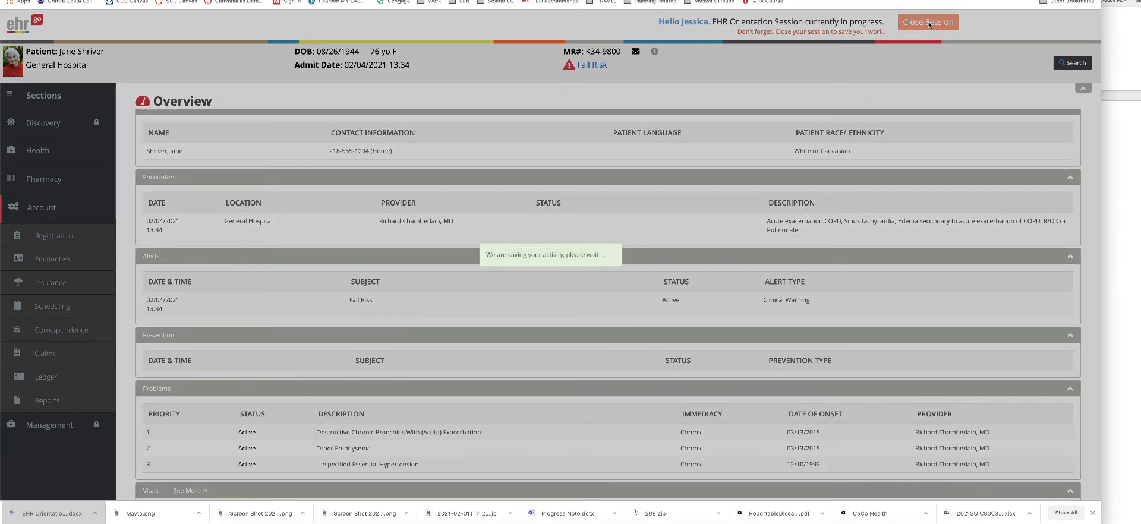
left_click(928, 22)
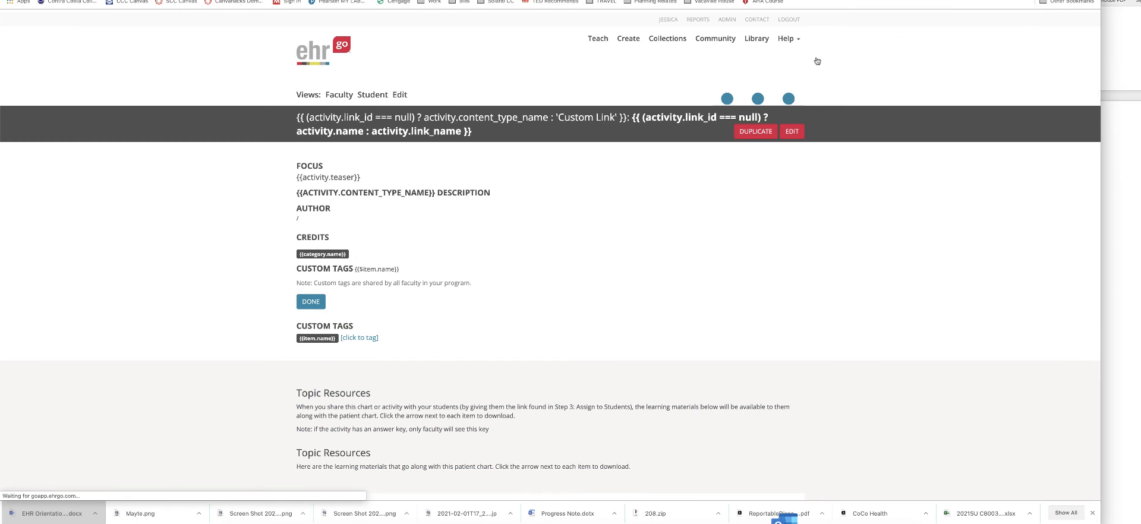
left_click(687, 98)
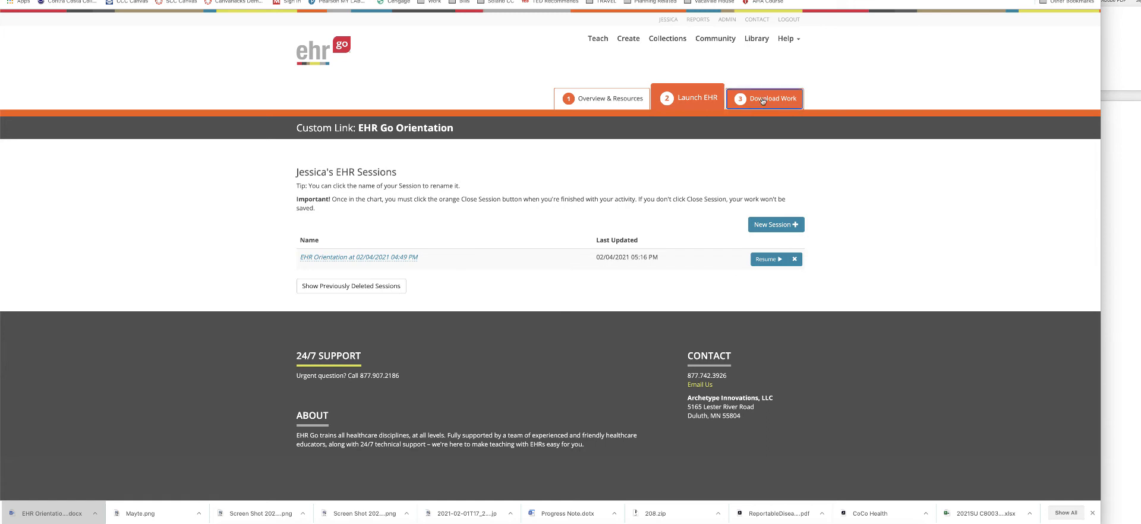
Generate and download the progress report for the EHR Orientation session under Download Work.
left_click(764, 98)
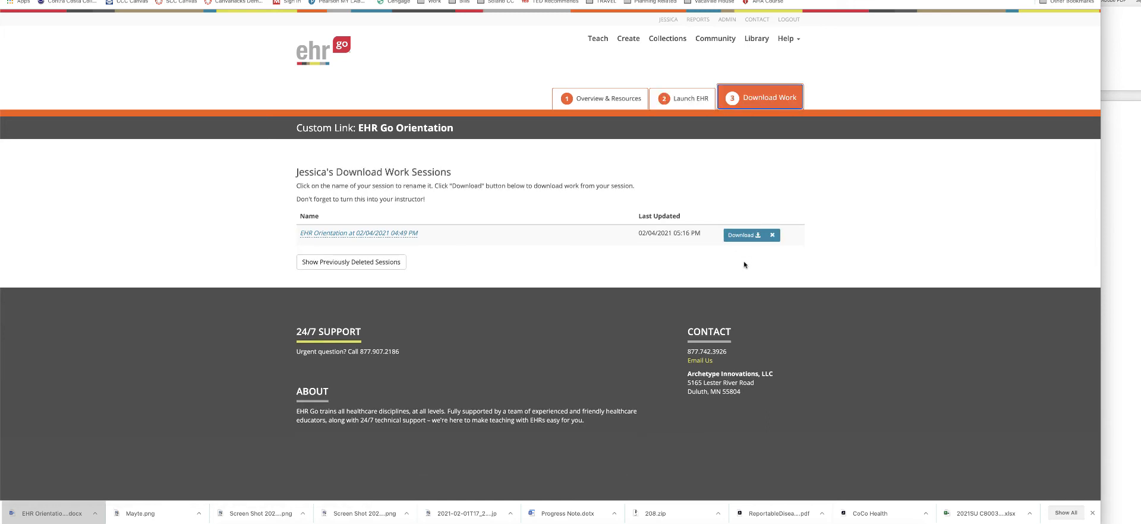
left_click(748, 235)
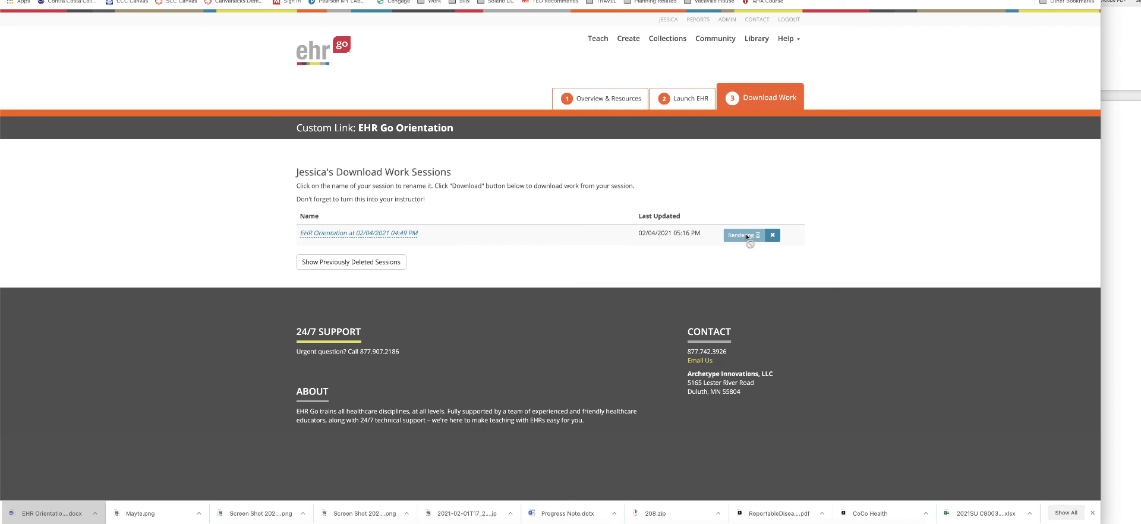
left_click(740, 234)
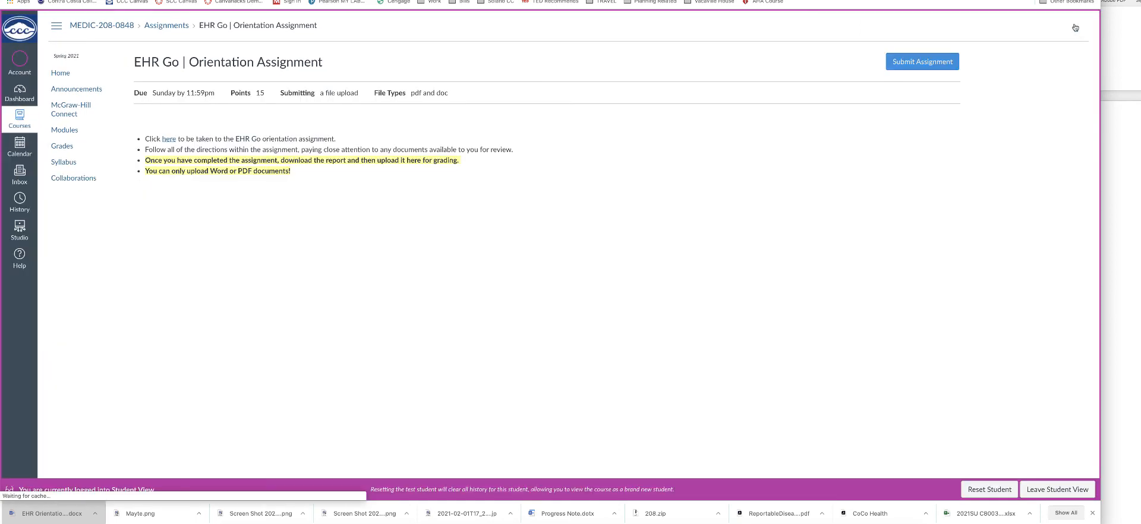
Start a file-upload submission for the EHR Go Orientation Assignment.
left_click(921, 60)
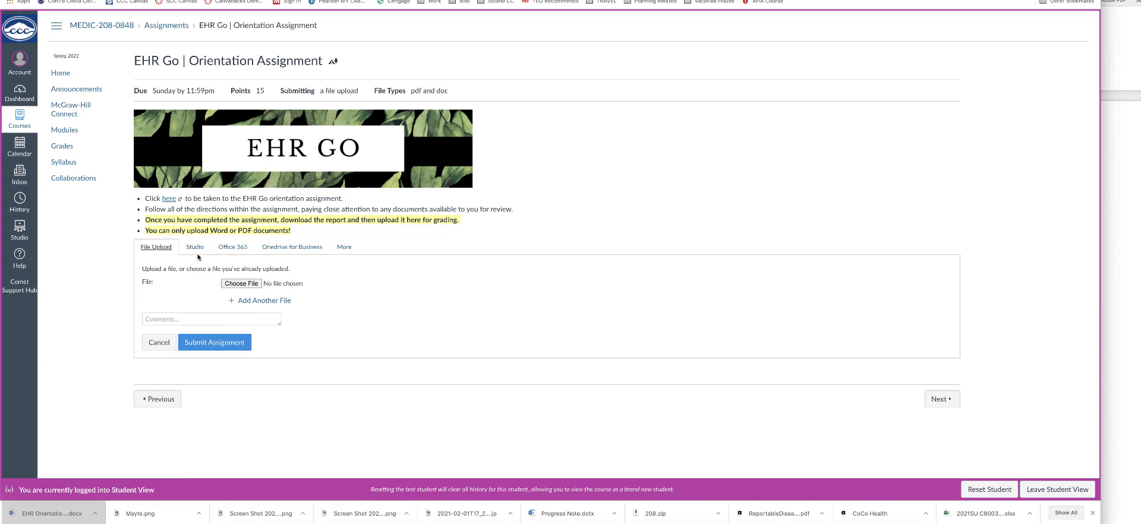
mouse_move(290, 270)
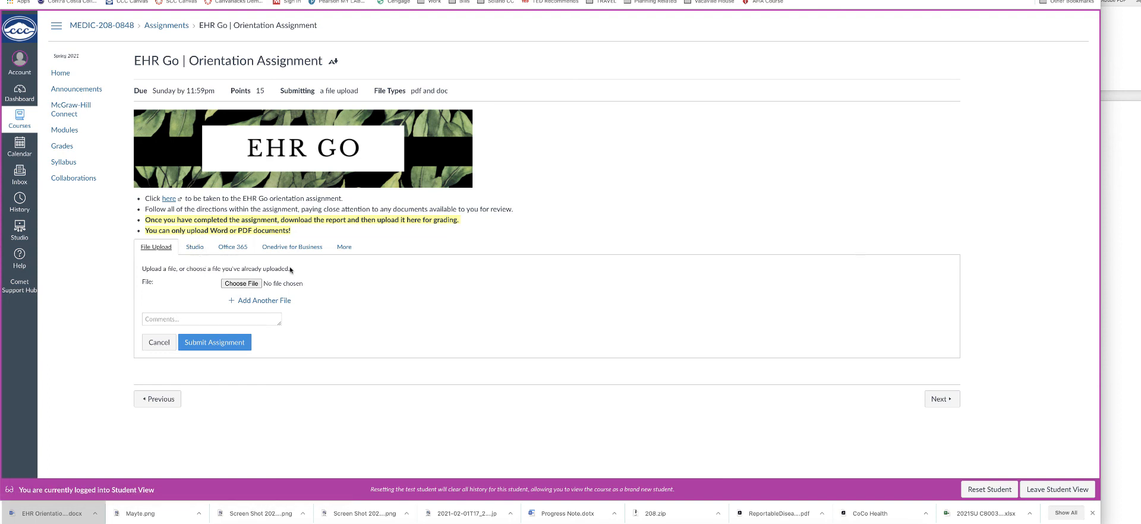
mouse_move(295, 267)
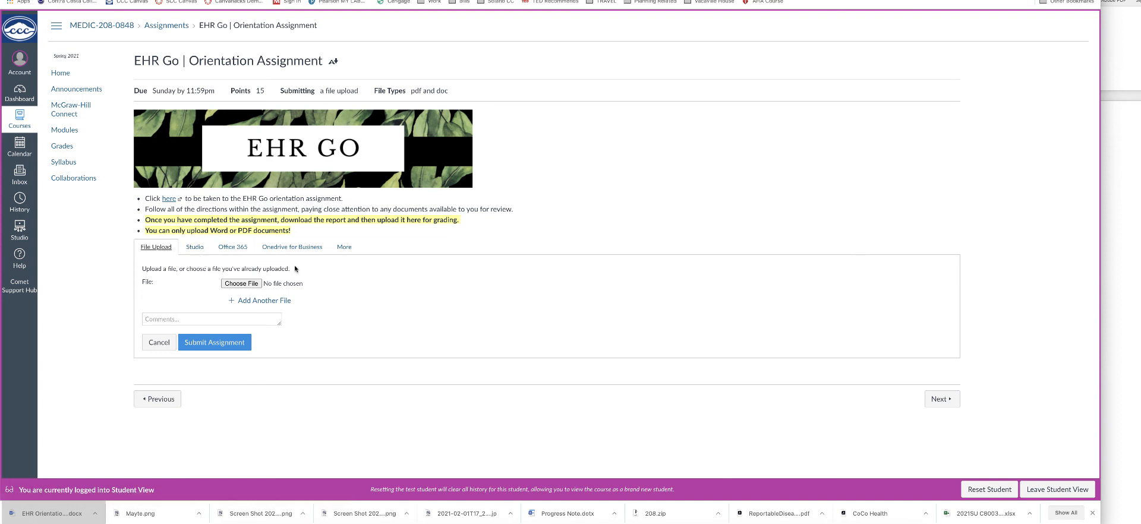